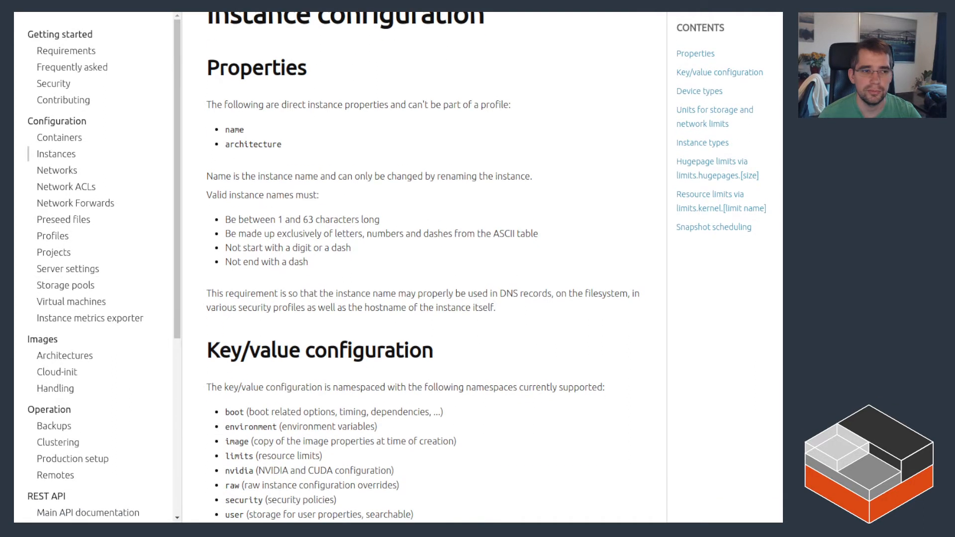
Scroll the Instance configuration page down to the limits.cpu and limits.cpu.allowance keys.
scroll(down, 3)
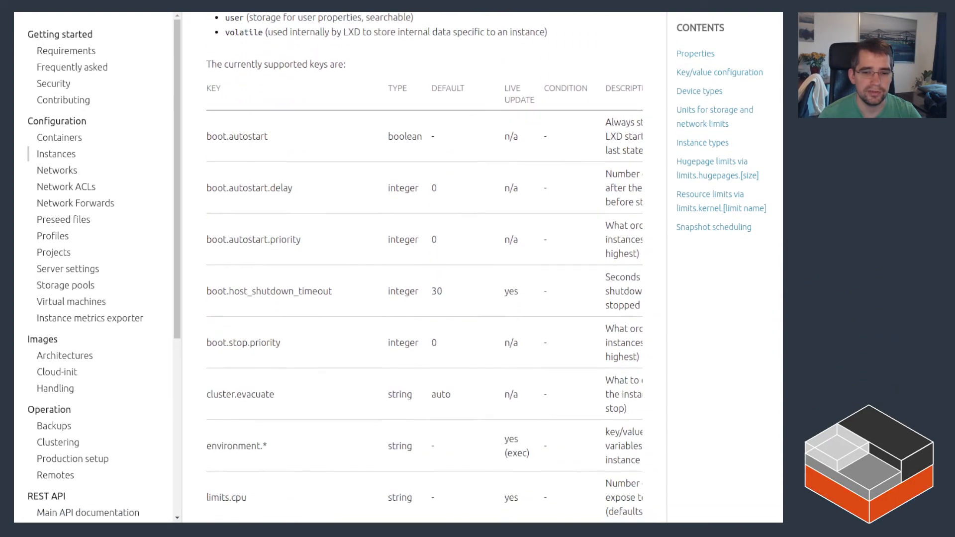
scroll(down, 3)
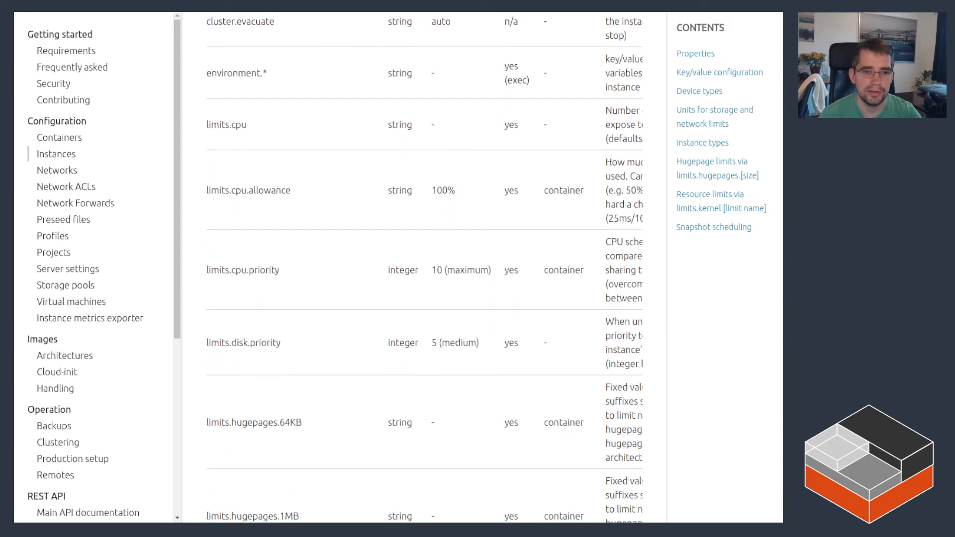
scroll(down, 3)
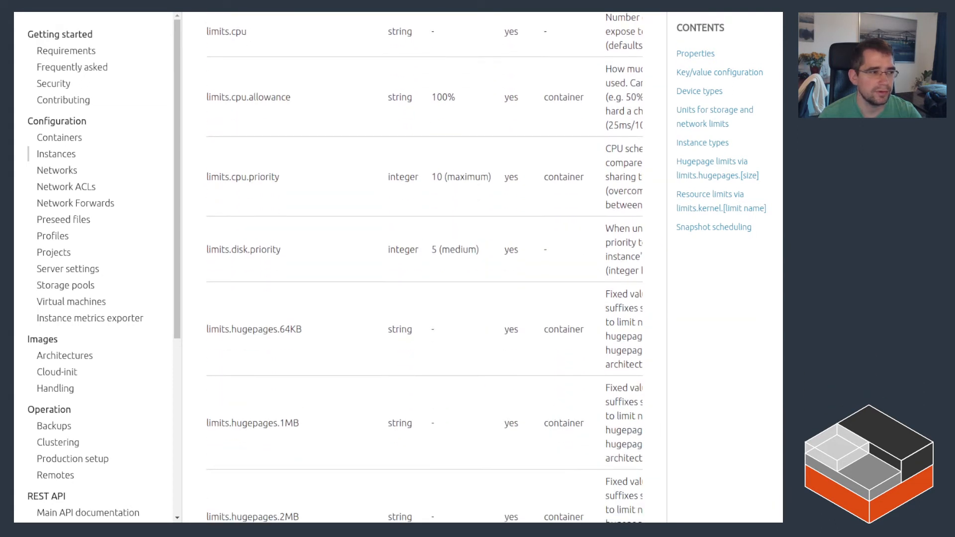
scroll(down, 3)
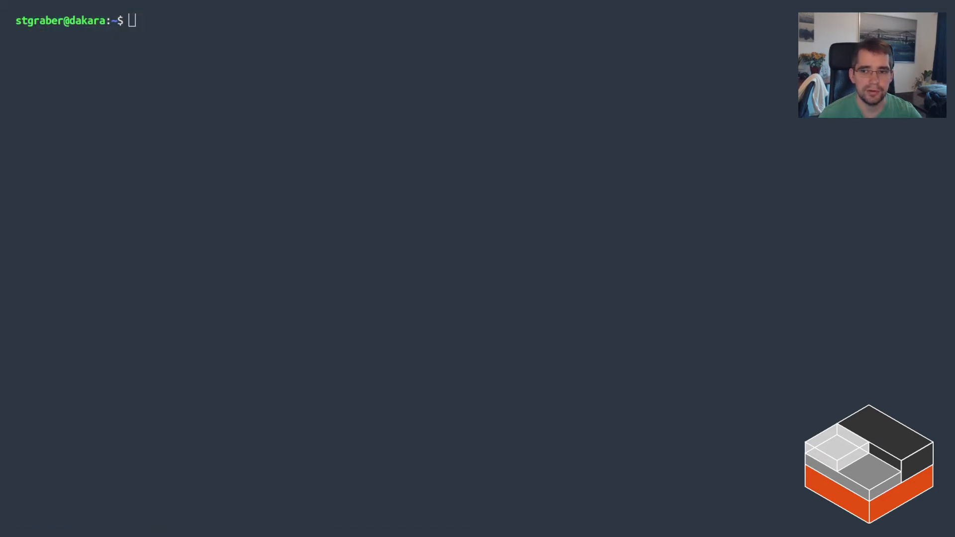
Launch Ubuntu 20.04 container c1 and VM v1 from the images: remote.
text(lxc launc)
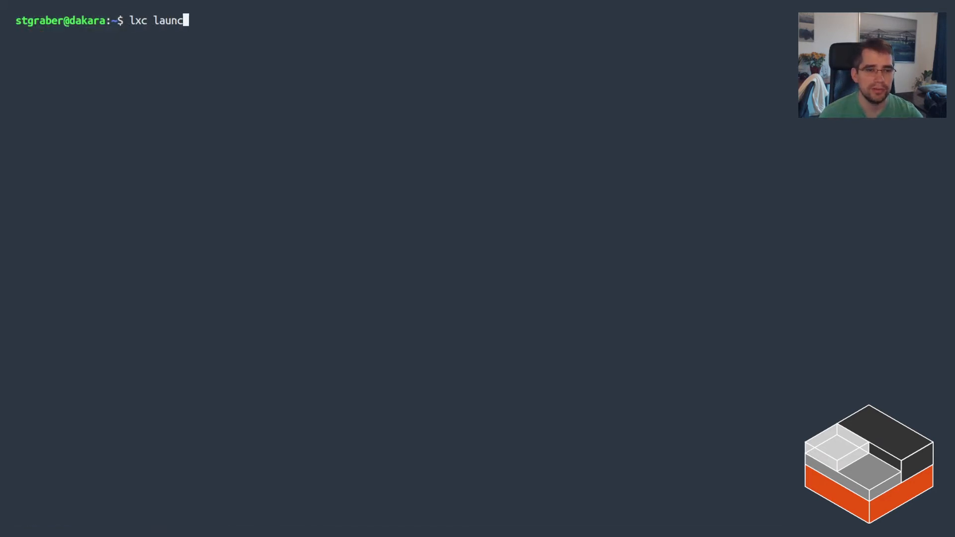
text(h images:)
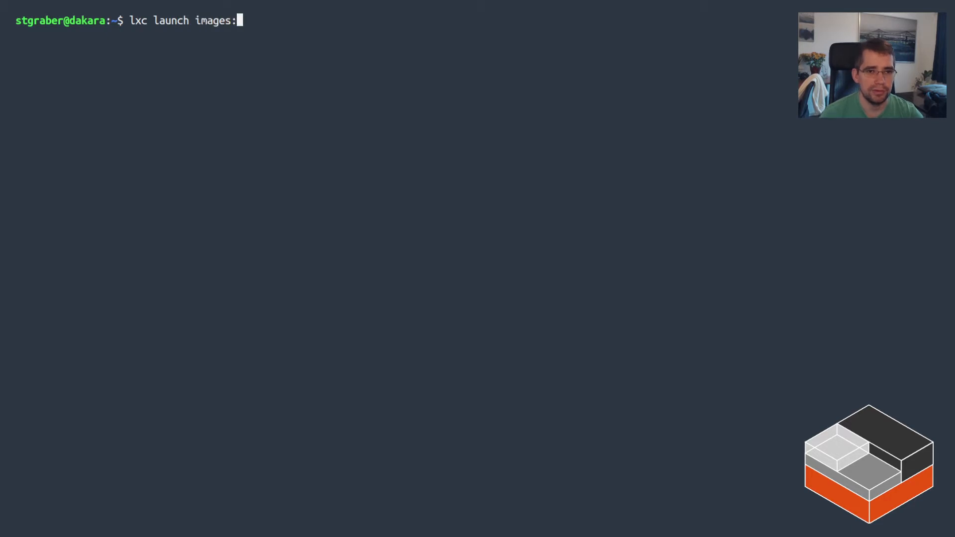
text(ubuntu/20.04 c1)
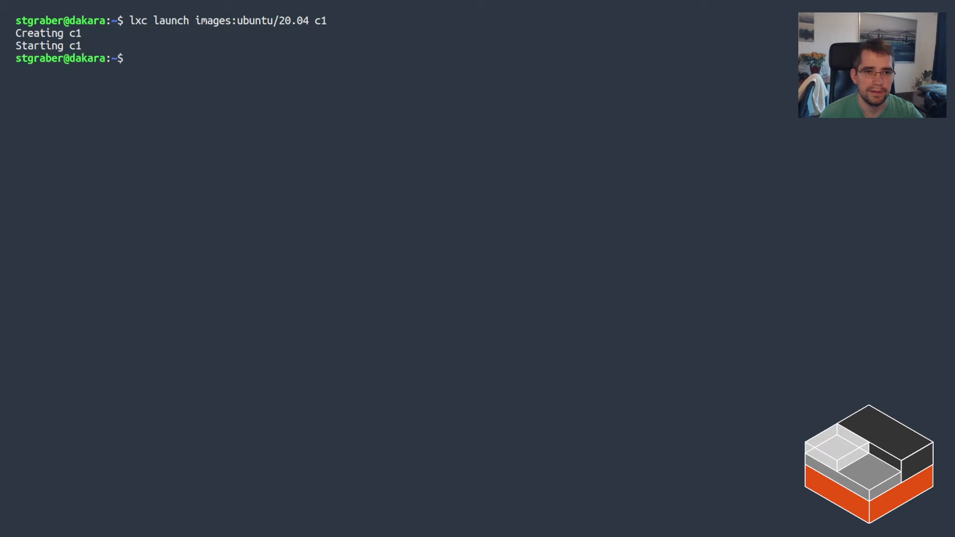
text(lxc launch images:ubuntu/20.04/cl c1)
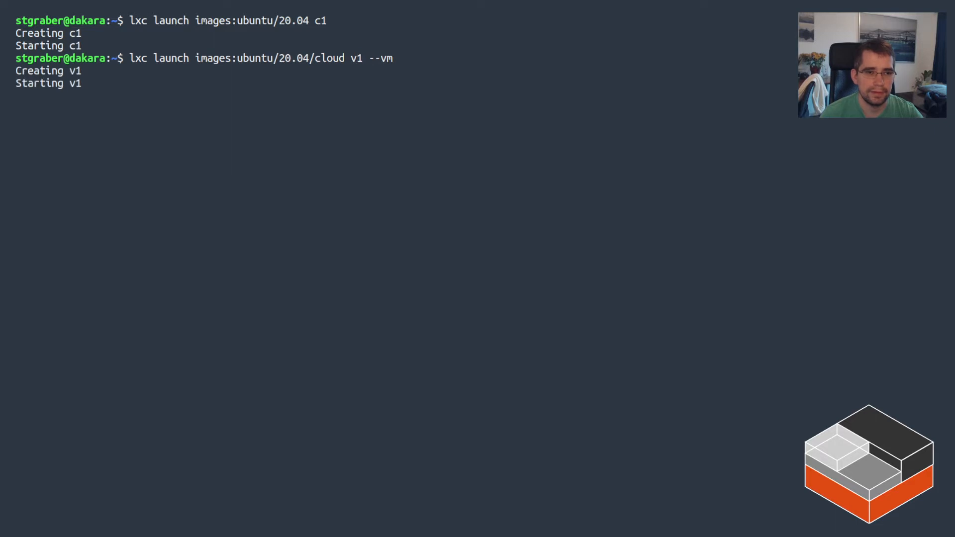
Enter c1 and check its unrestricted CPU count with nproc and memory with free -m.
text(lxc exec c1 bash)
text(n)
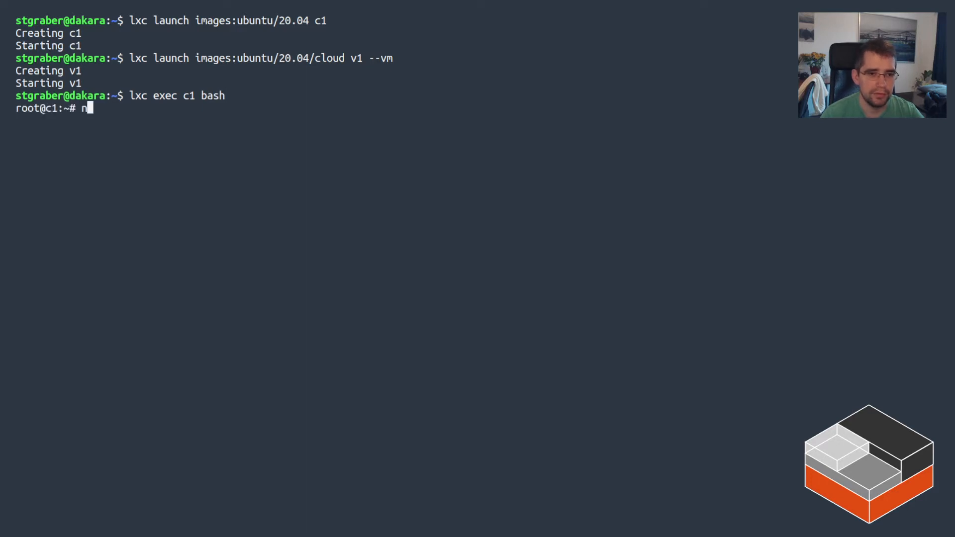
text(proc)
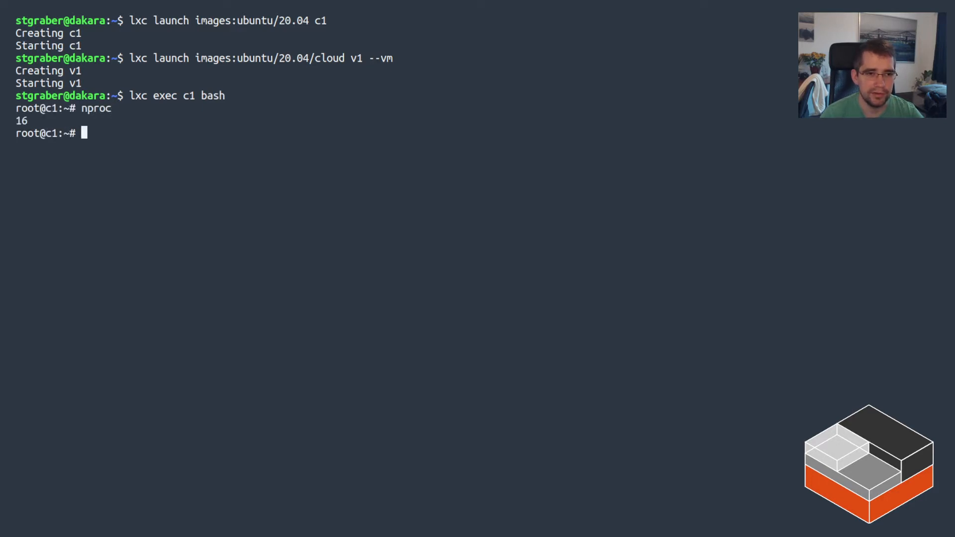
text(cat)
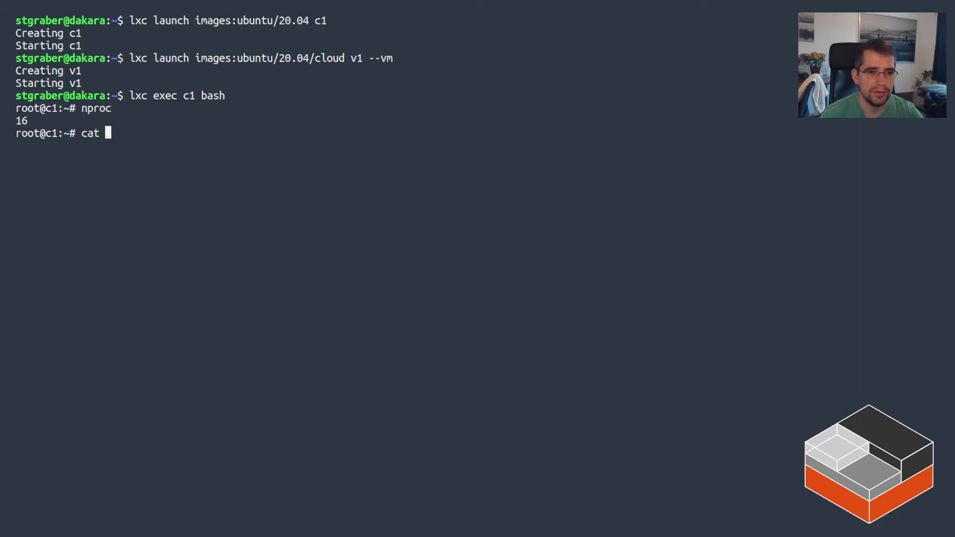
text(free -m)
text(df -h)
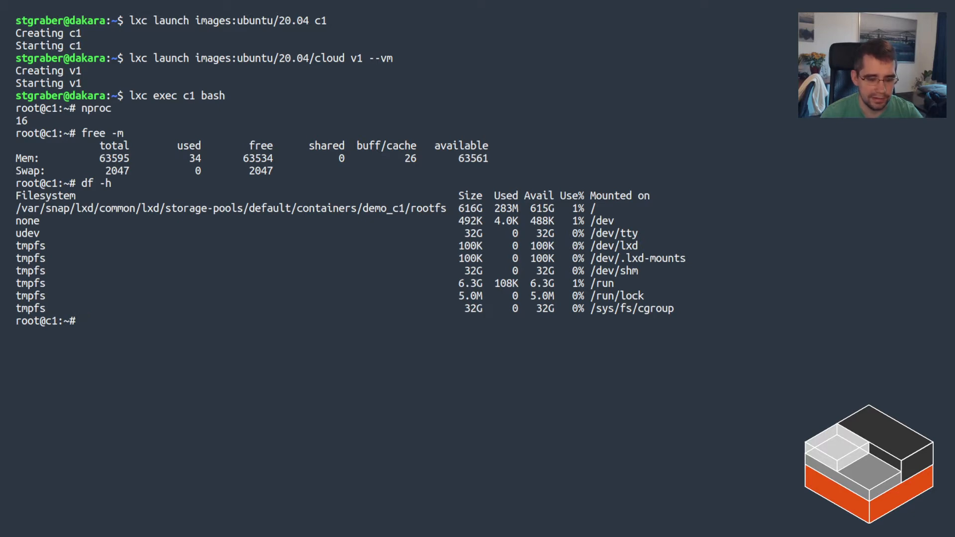
Install iperf3 in c1 and benchmark against the host server at 172.17.250.1.
text(apt i)
text(sudo -)
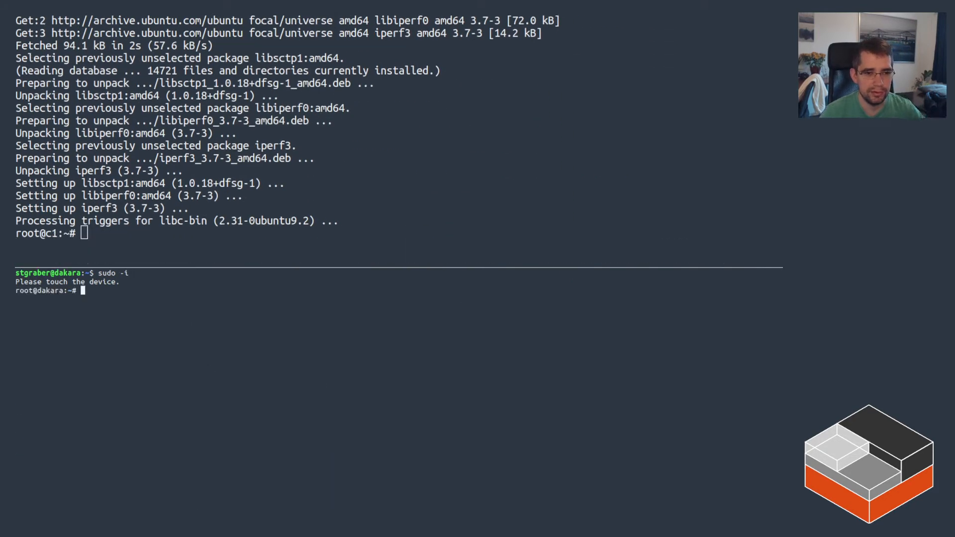
text(iperf3 -s)
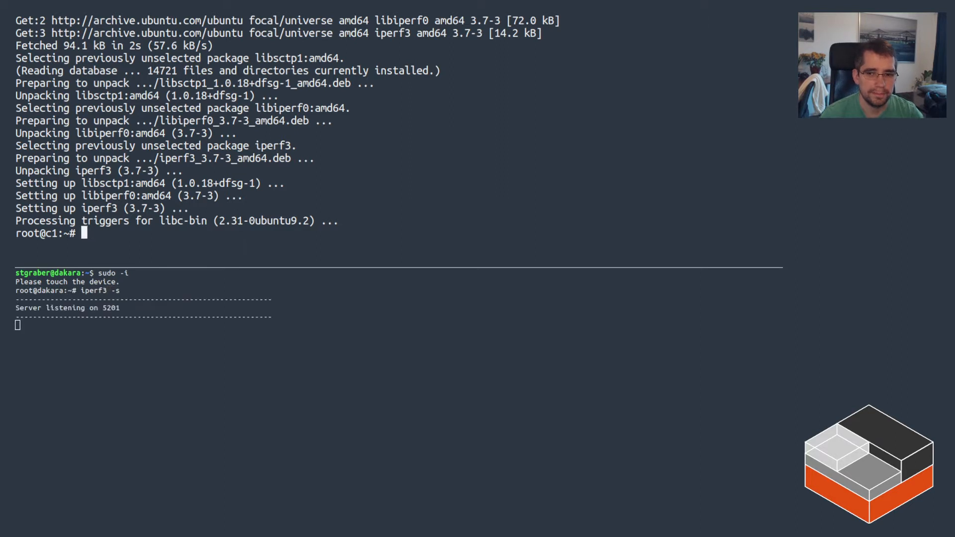
text(iperf3 -c 172.)
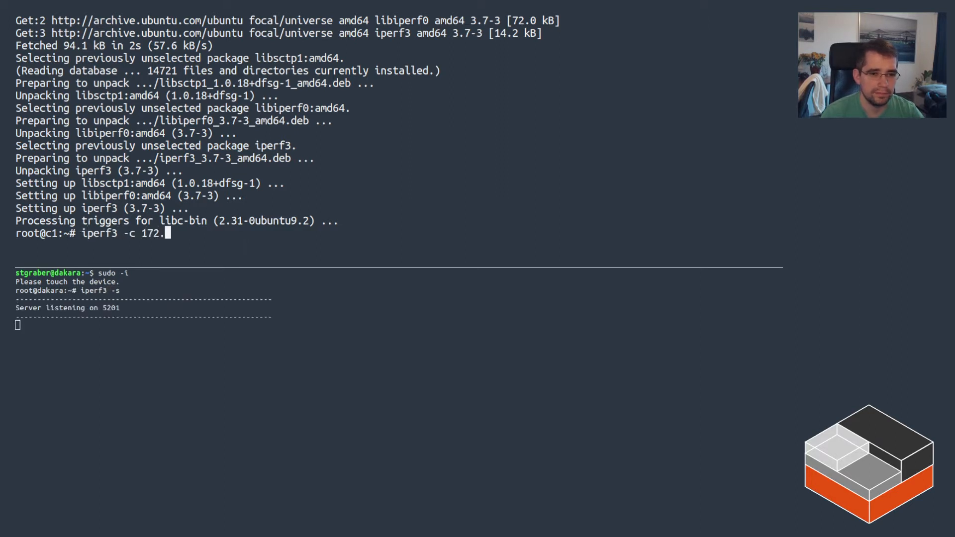
text(17.250.)
text(n)
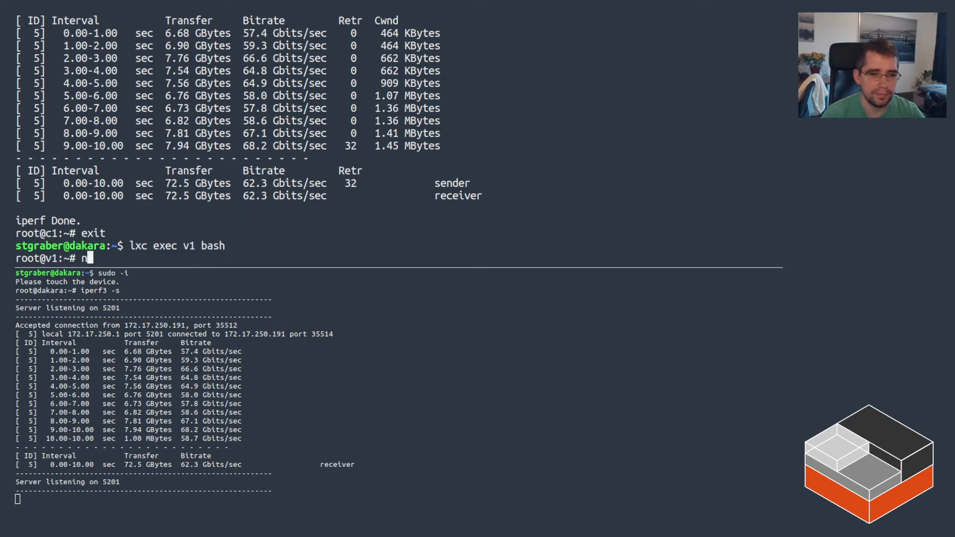
Check v1's CPU count, install iperf3 and benchmark its network, then list running instances.
text(proc)
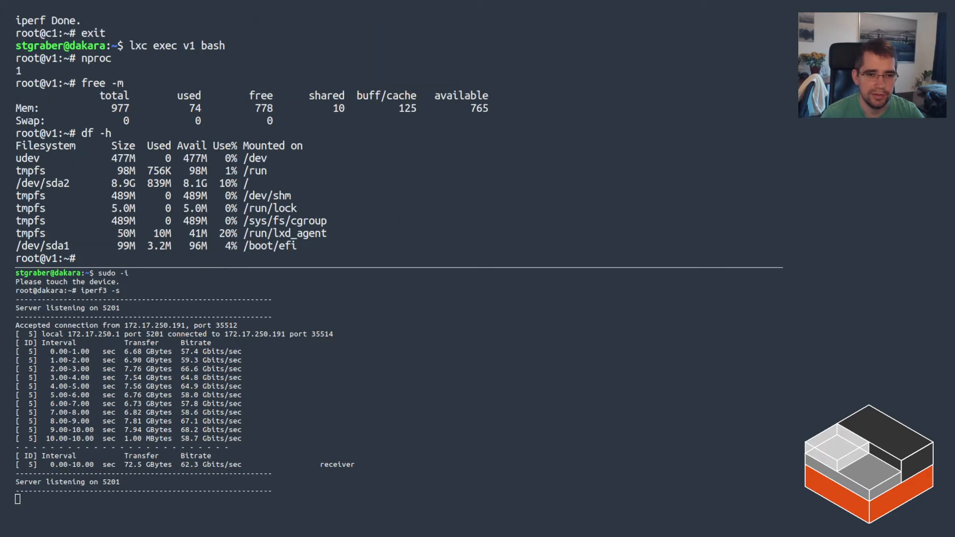
text(apt)
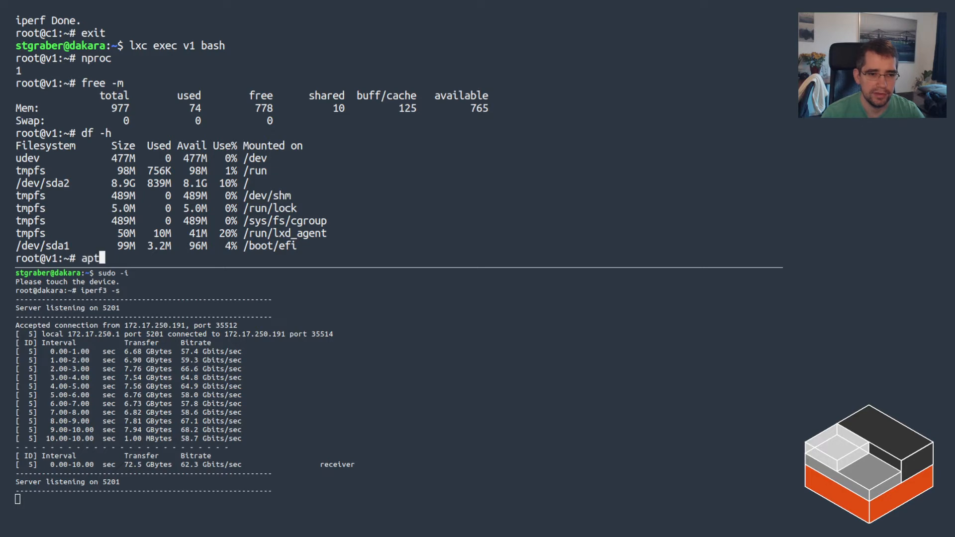
text(install)
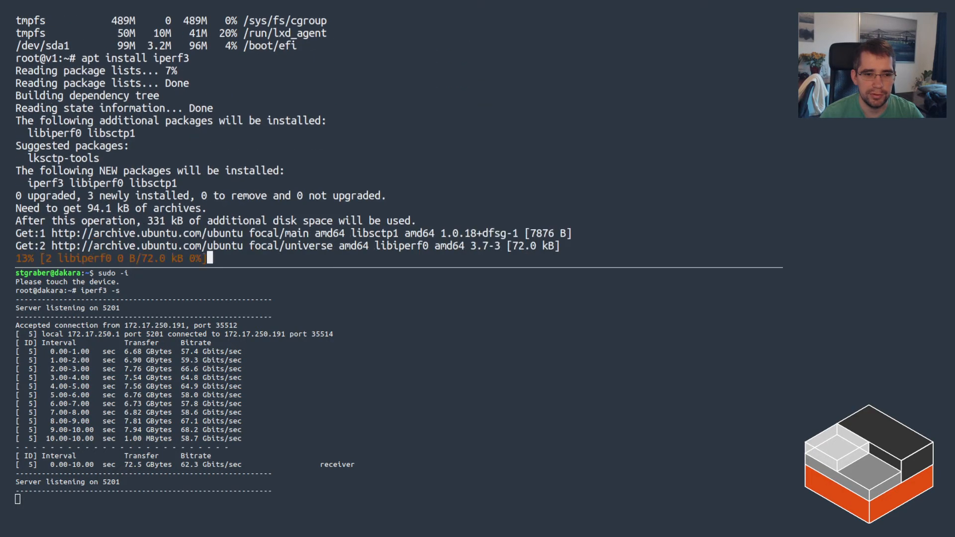
text(iperf3 -c 172.17.250.1)
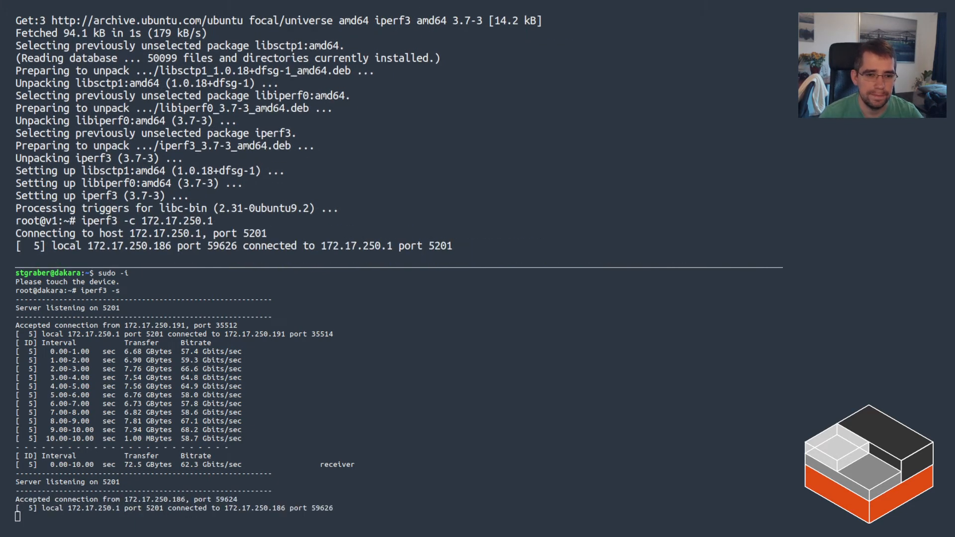
scroll(down, 3)
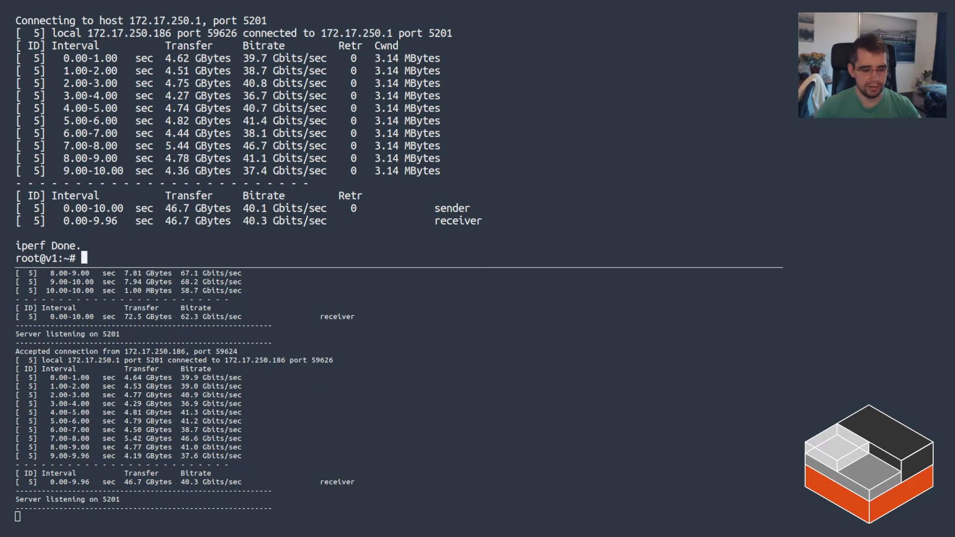
text(lxc list)
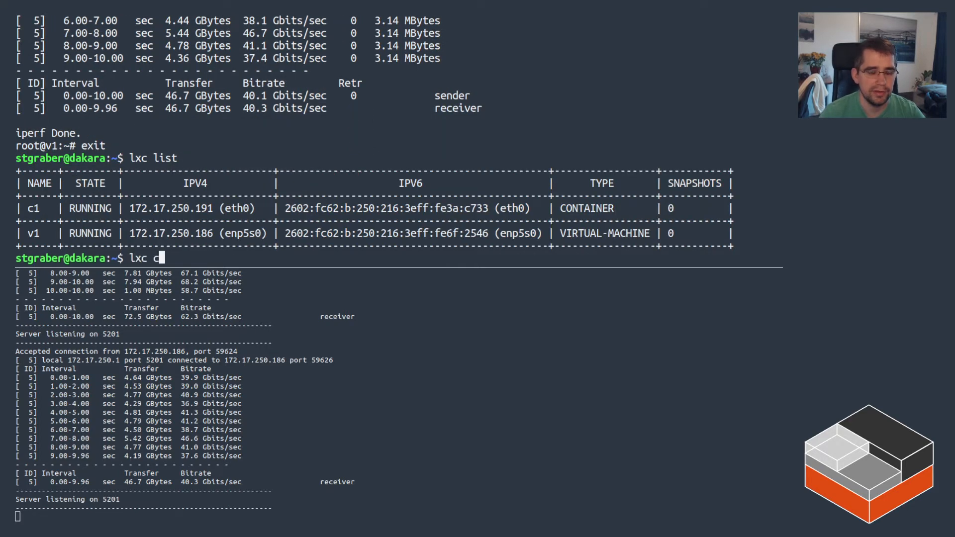
Set c1's limits.cpu=2 and limits.memory=2GiB with lxc config set.
text(onfig set c1)
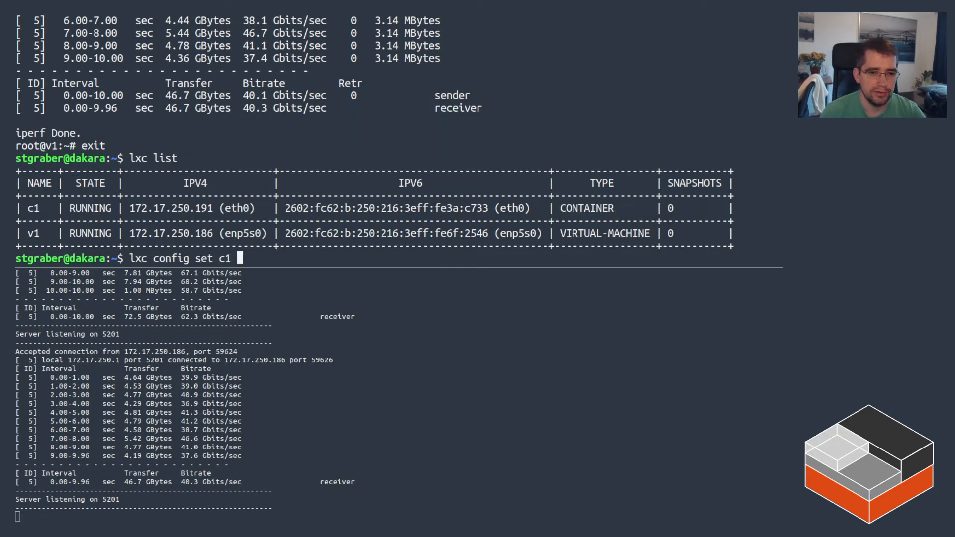
text(limits.cpu=)
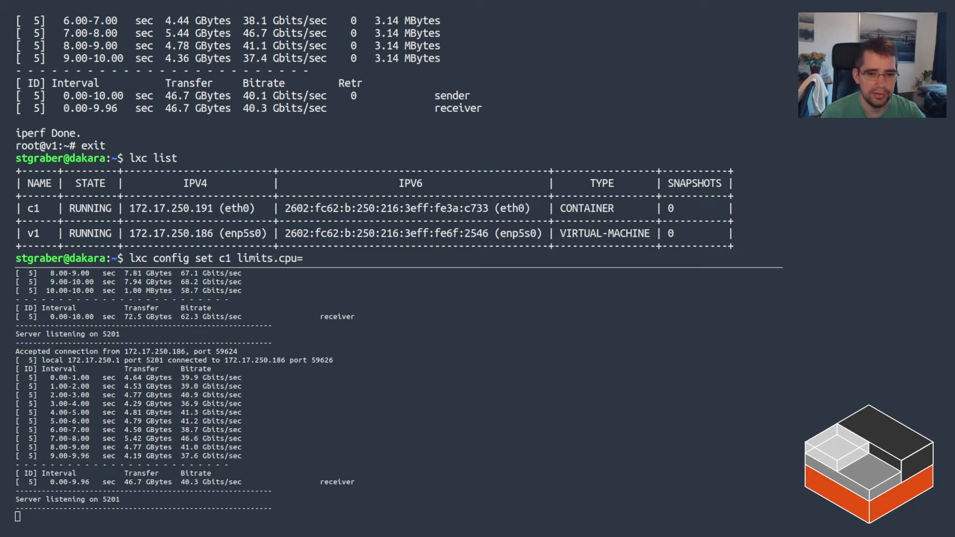
text(2 limits.memory=2GiB)
text(lxc exec c1)
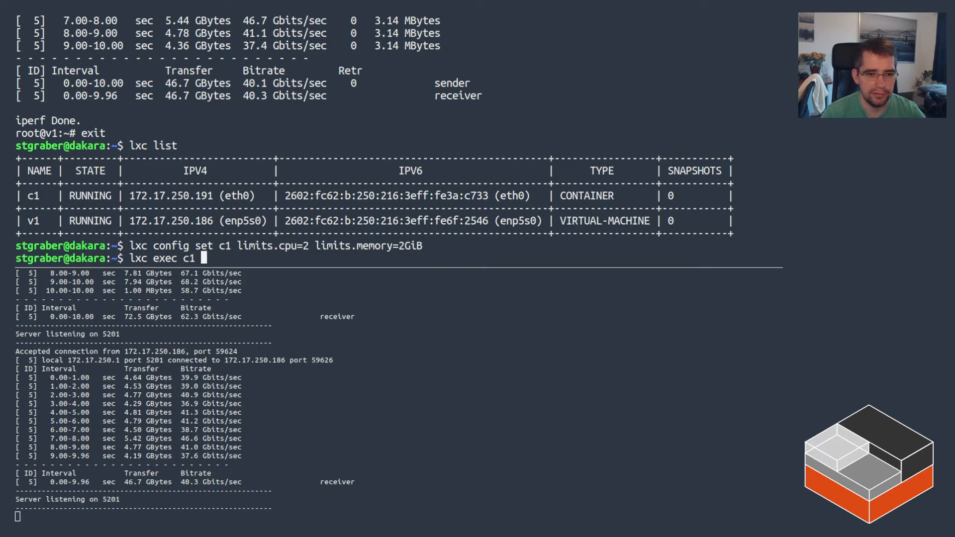
Enter c1 and confirm 2 CPUs and 2048 MB with free -m and uptime.
text(bash)
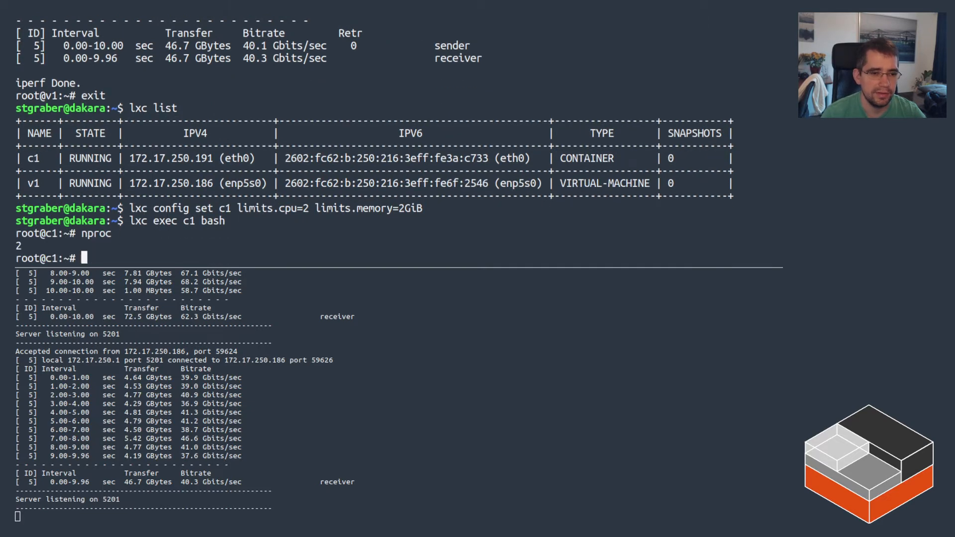
text(free -m)
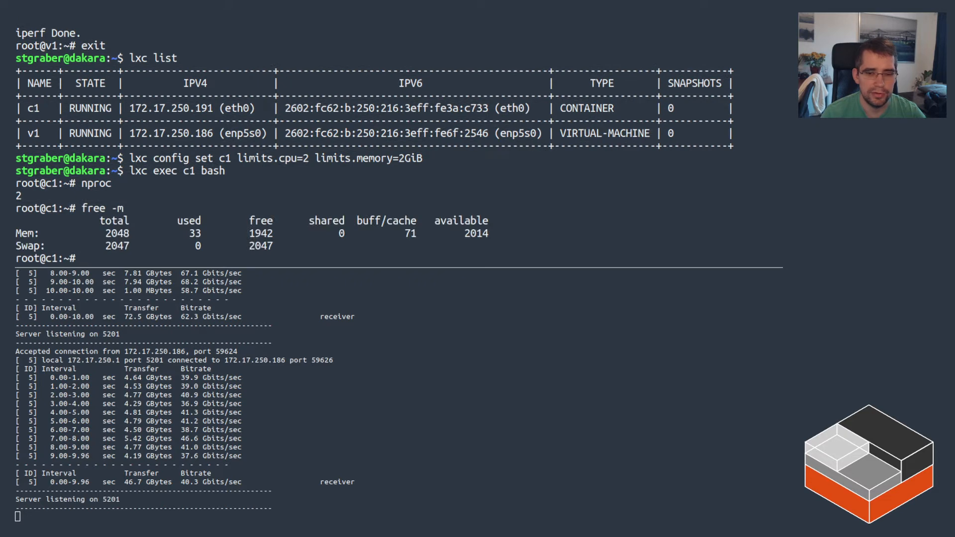
text(uptime)
text(lxc config device override c1)
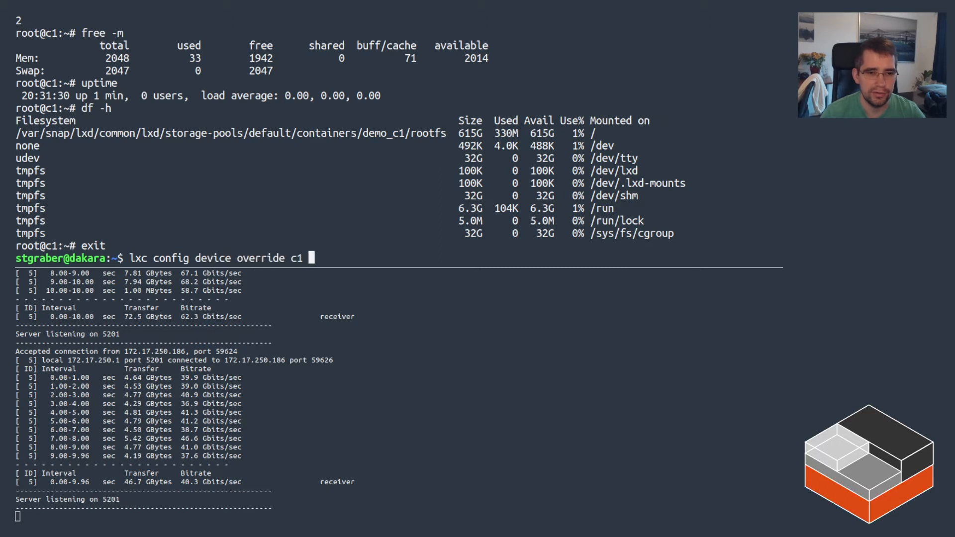
Override c1's root device to size=10GiB and verify with df -h inside c1.
text(root size=)
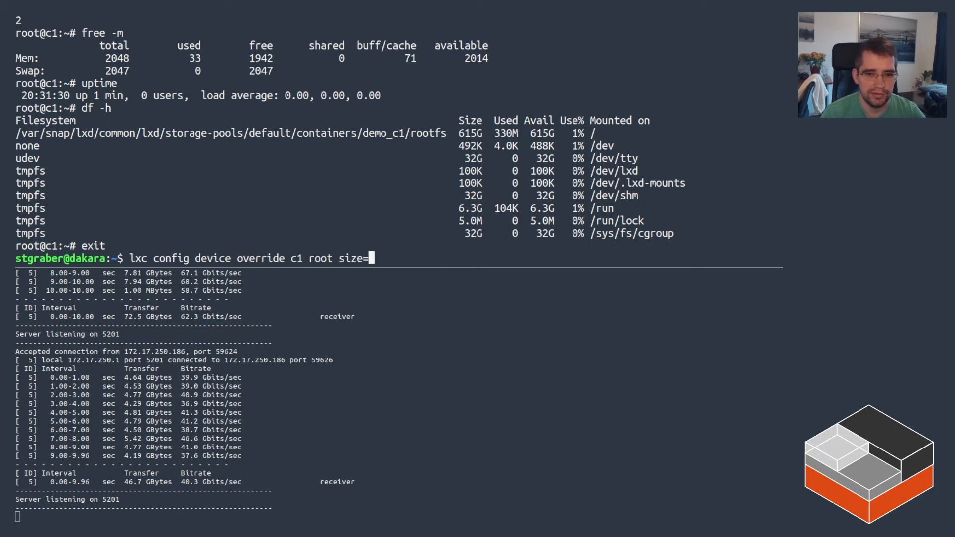
text(10GiB)
text(lxc exec c1 bash)
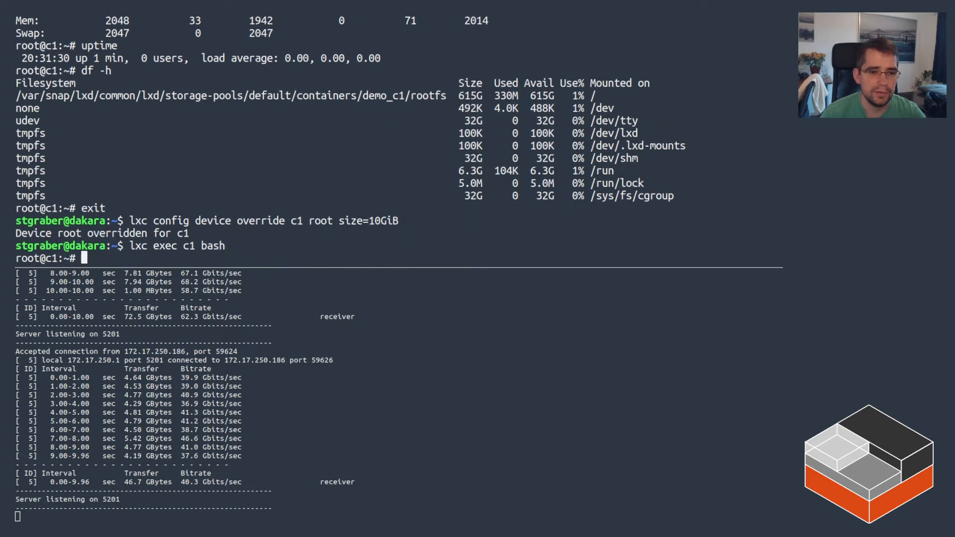
text(df -h)
text(lxc exec c1 bash)
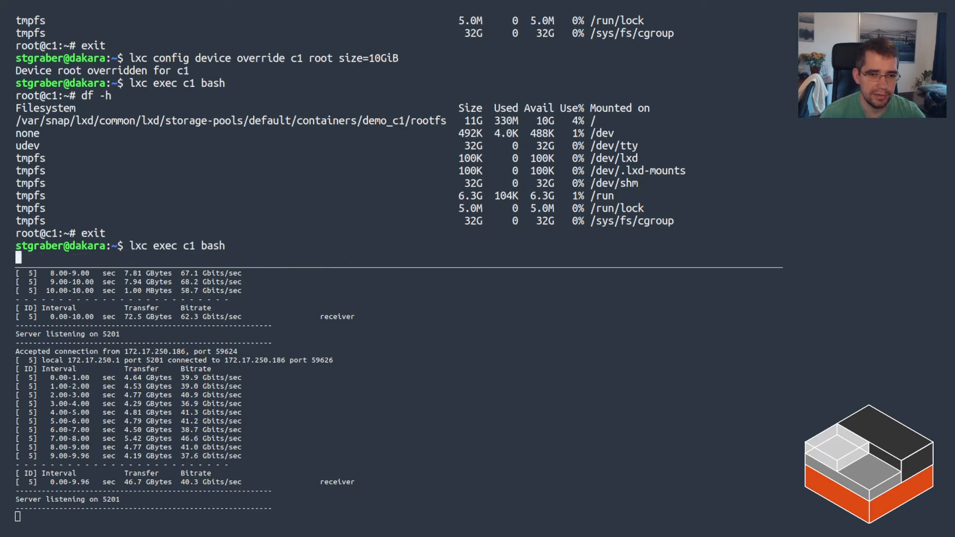
Override c1's eth0 device with limits.max=10Mbit.
text(iperf3 -c 172)
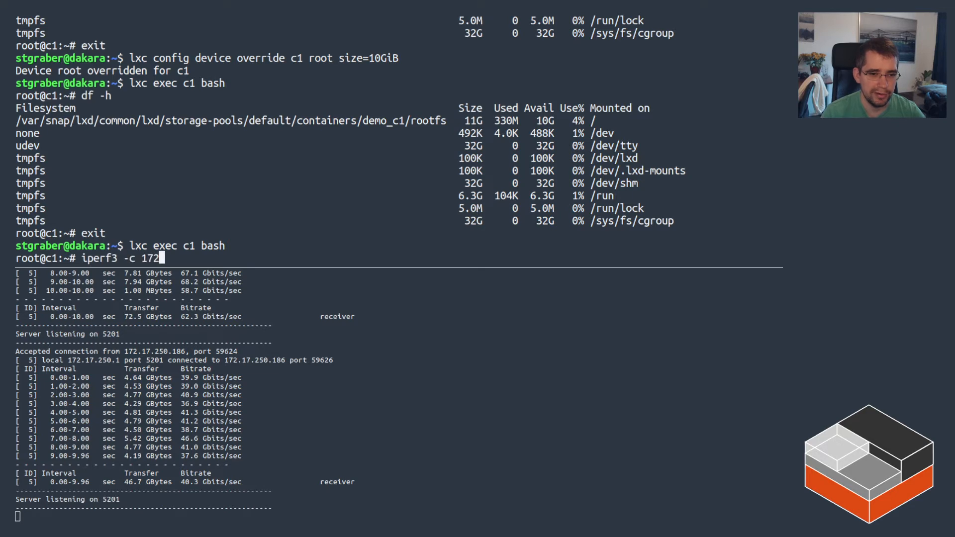
text(7.250.1)
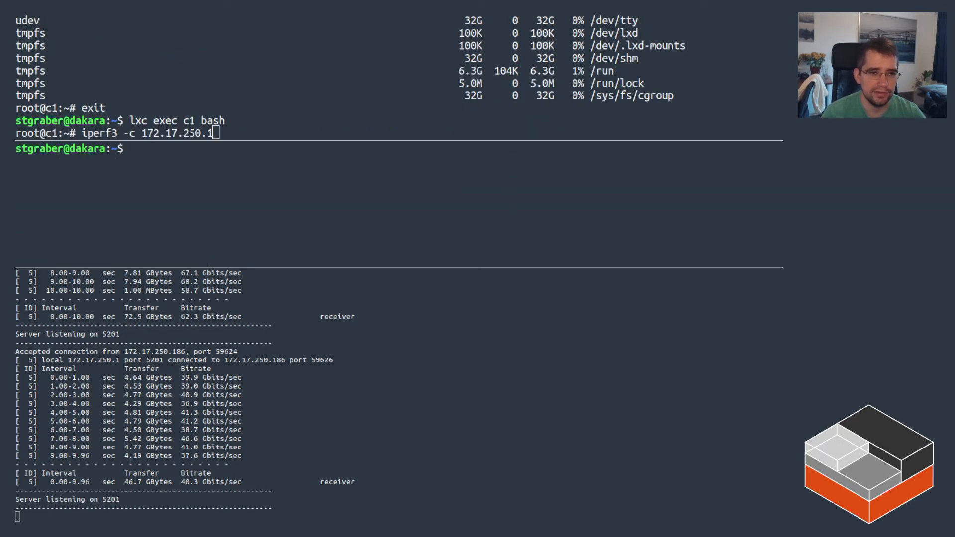
text(lxc config device override c1 eth)
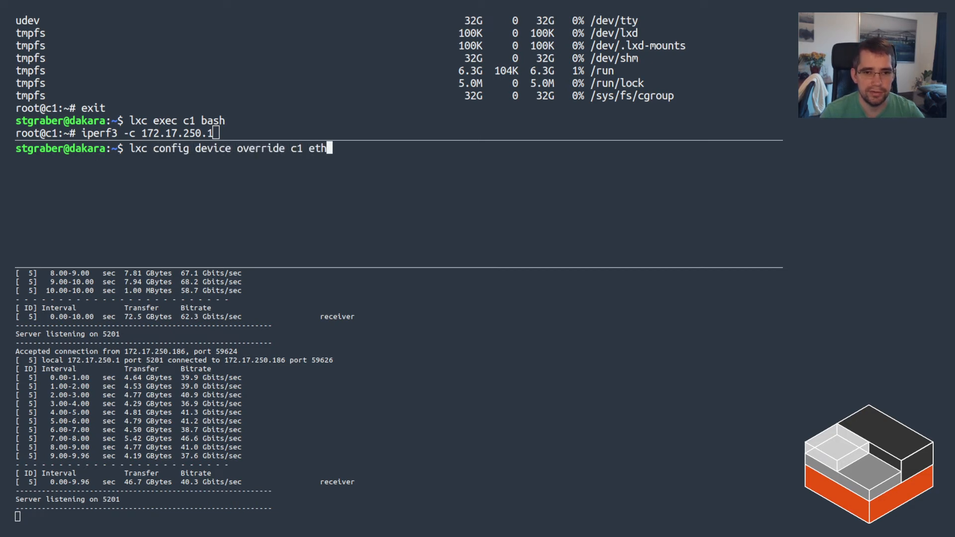
text(0)
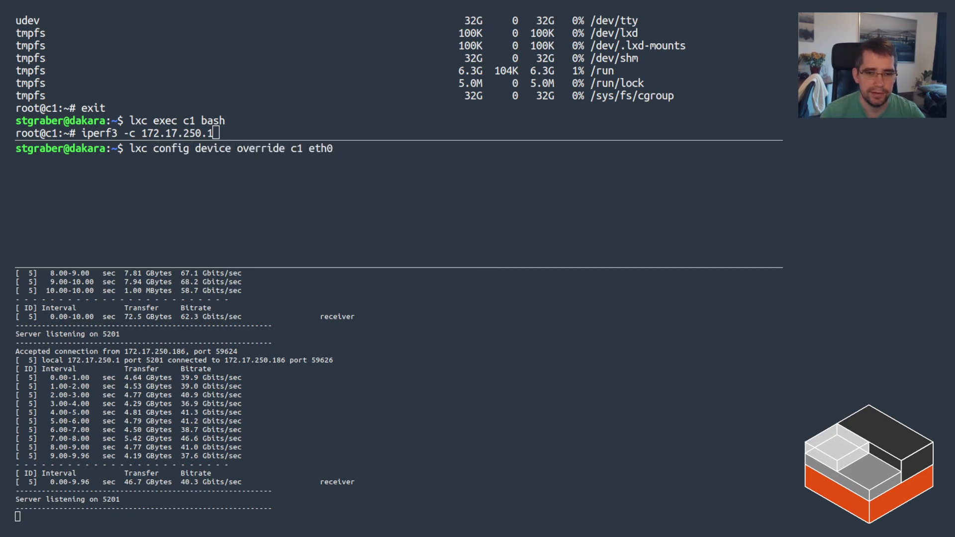
text(limits.max=)
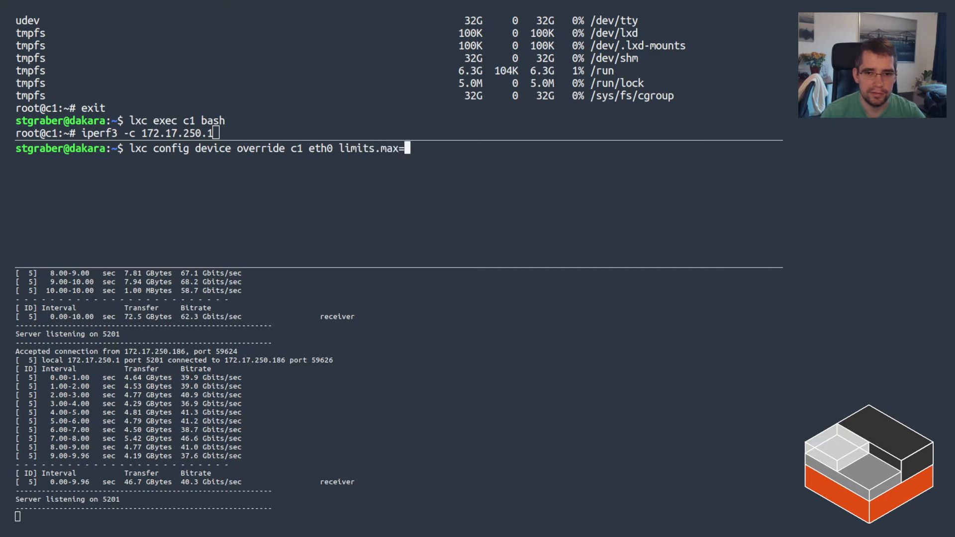
text(10Mbit)
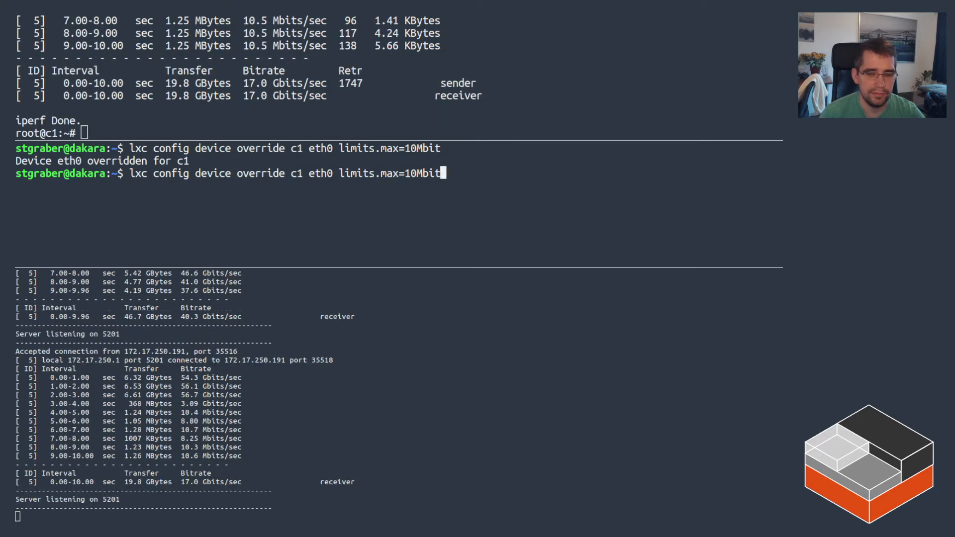
Run iperf3 to 172.17.250.1 inside c1 to measure the throttled throughput, then exit.
text(iperf3 -c 172.17.250.1)
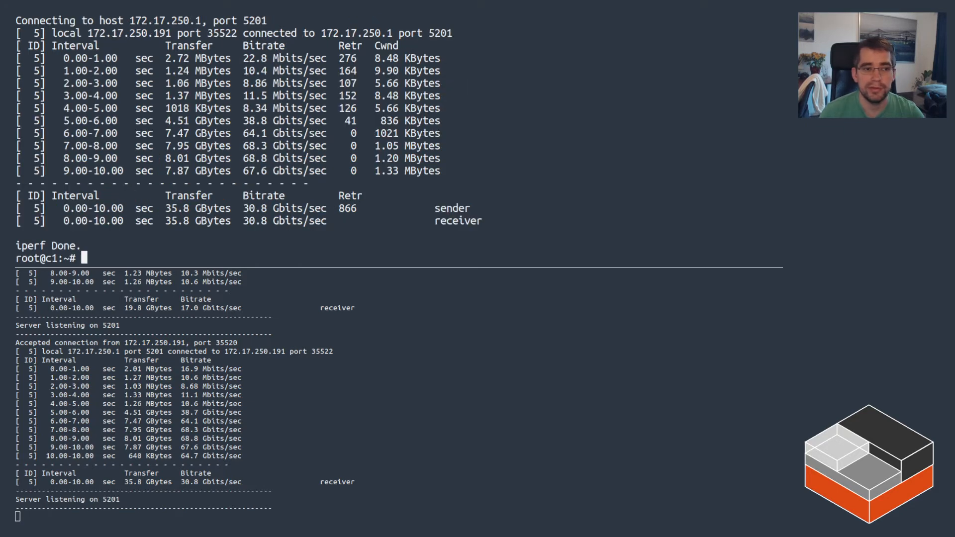
text(exit)
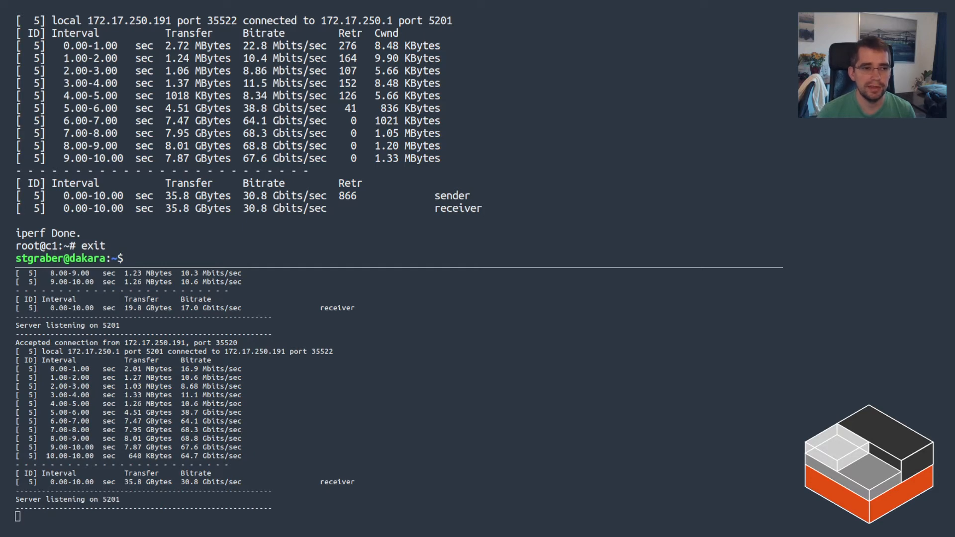
Inside c1 read /proc/self/status to see Cpus_allowed_list showing cores 12 and 14, then exit.
text(lxc exec c1 bash)
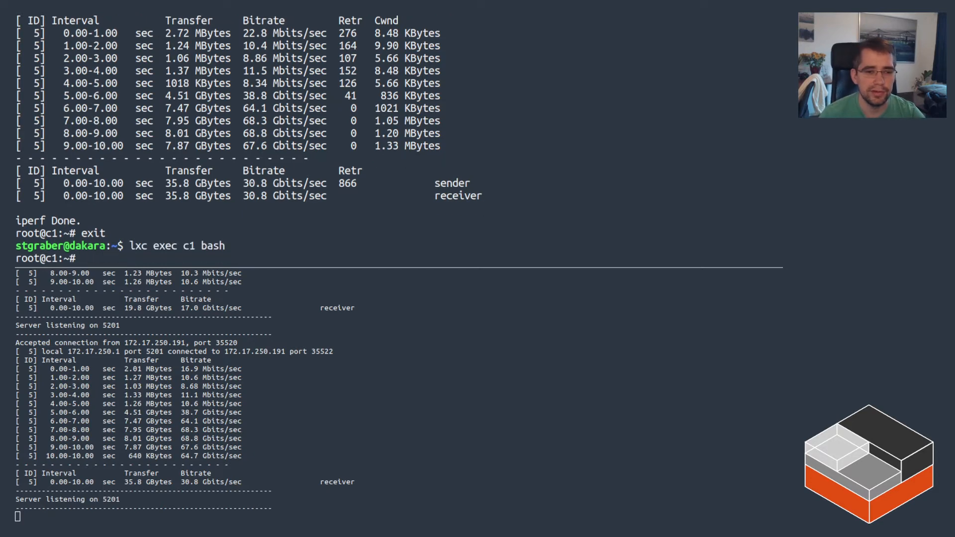
text(cat /proc/self/status)
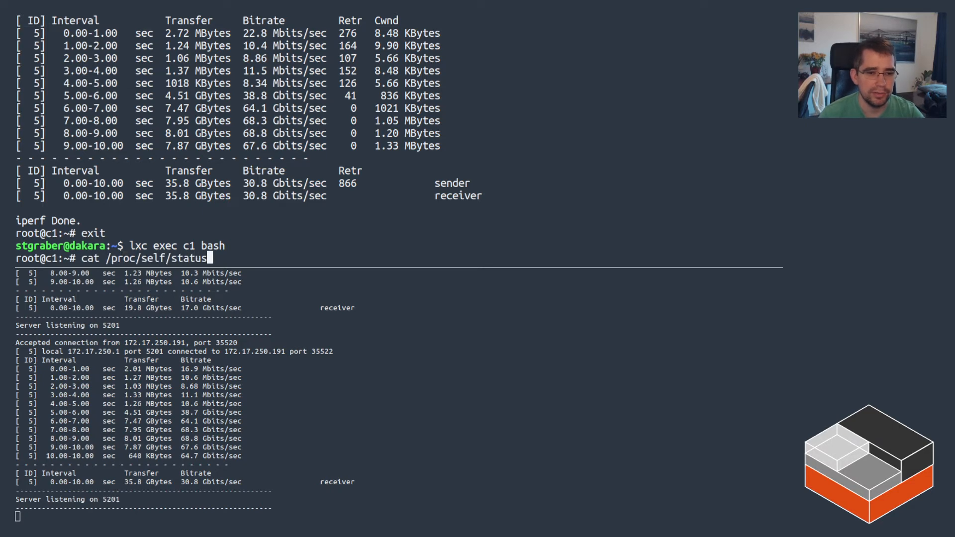
key(Return)
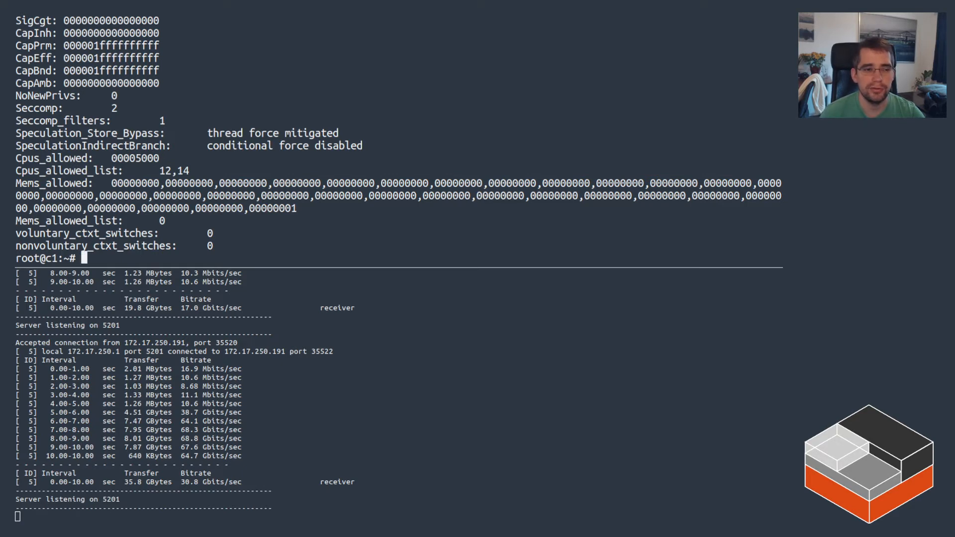
text(exit)
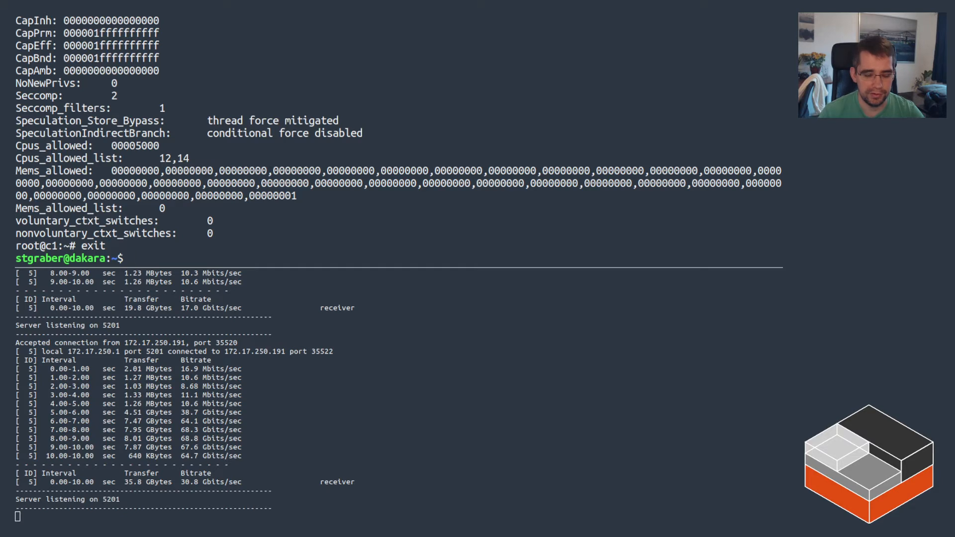
text(lxc)
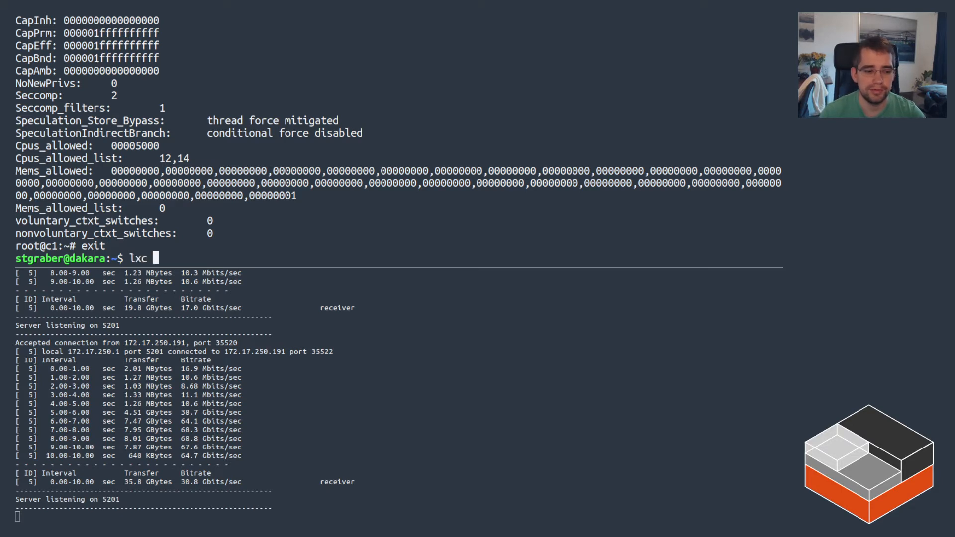
Unset c1's limits.cpu pinning, then set limits.cpu.allowance=200%.
text(config unset)
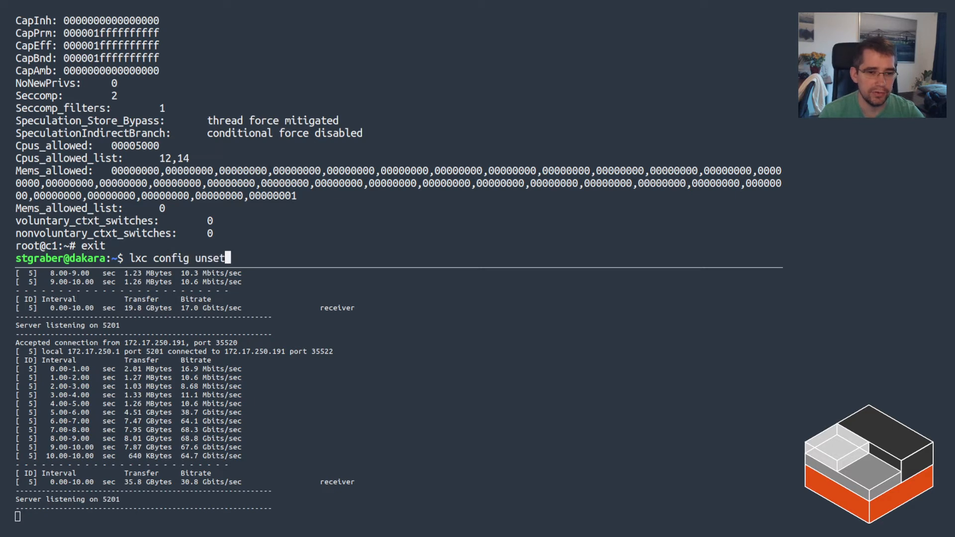
text(c1 limits.cpu)
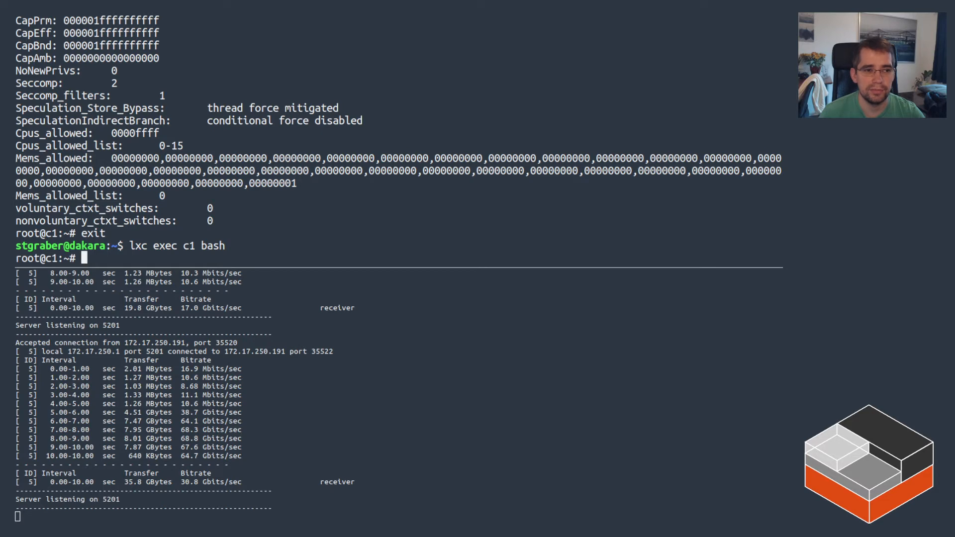
text(lxc config unset c1 limits.cpu)
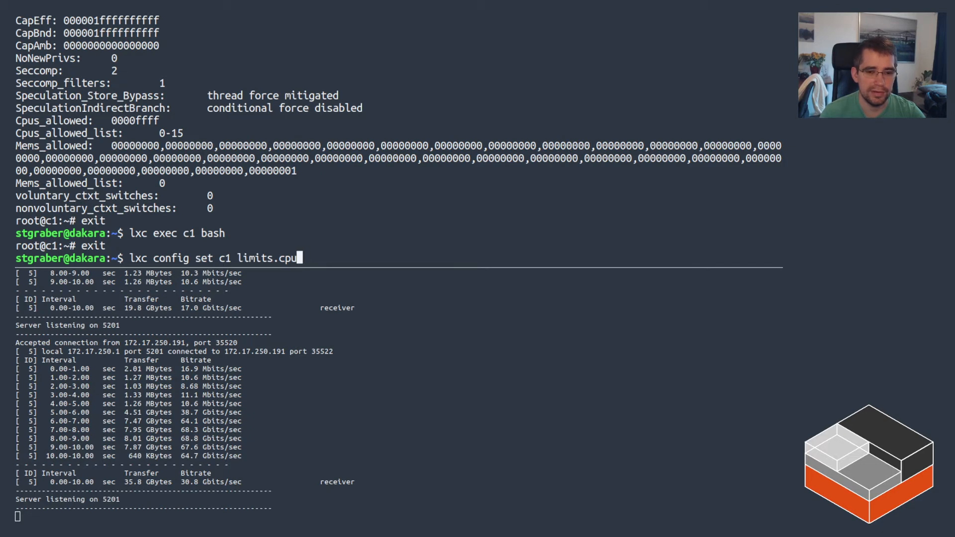
text(.allowance)
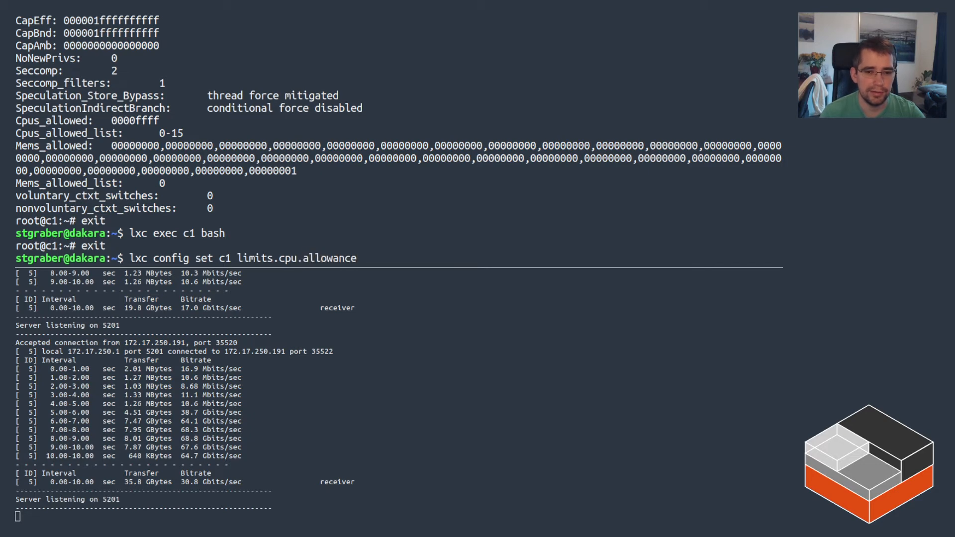
text(=200%)
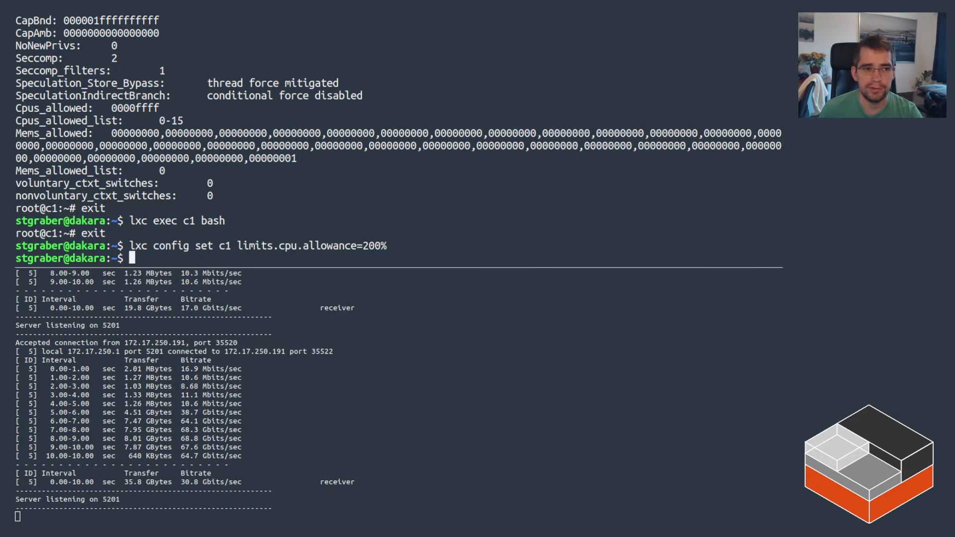
Enter c1 and install stress-ng with apt.
text(lxc exec c1 bash)
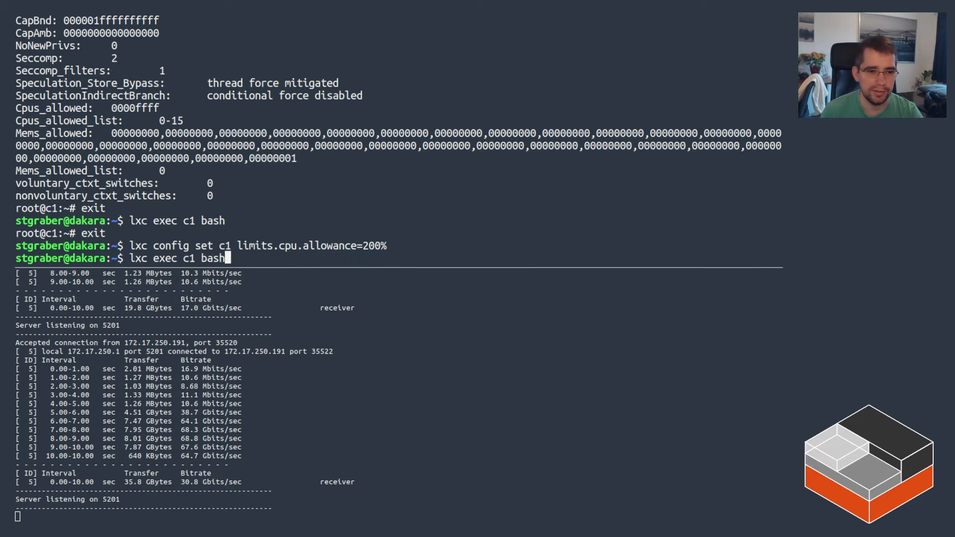
key(Return)
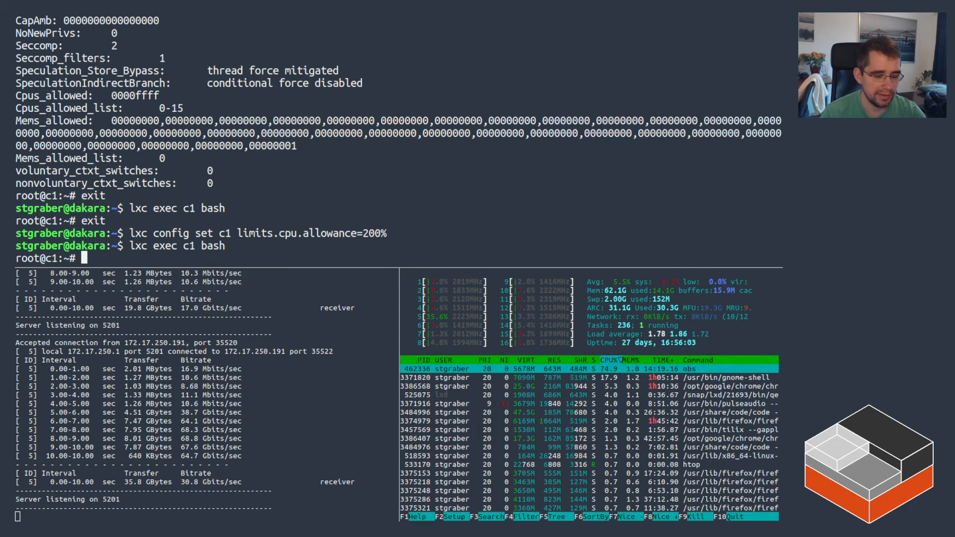
text(apt install)
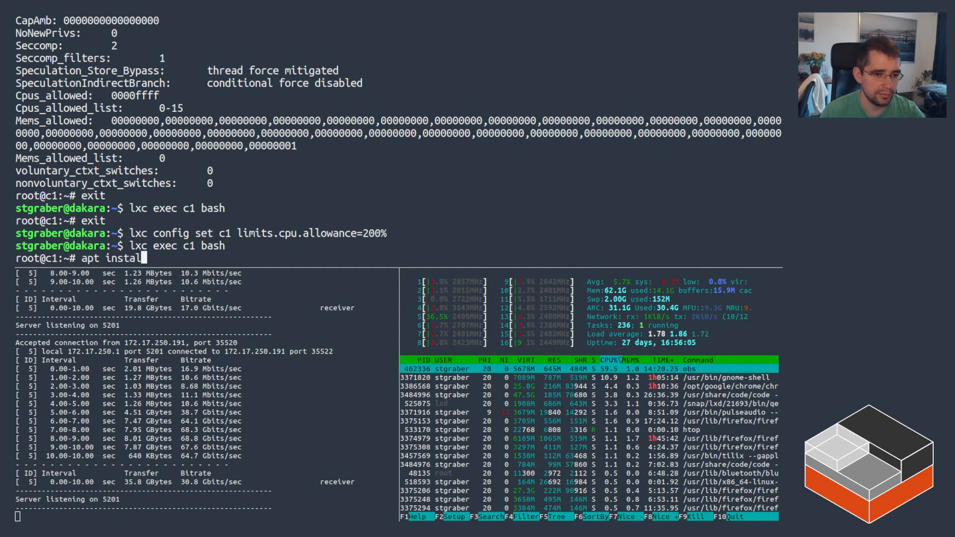
text(stre)
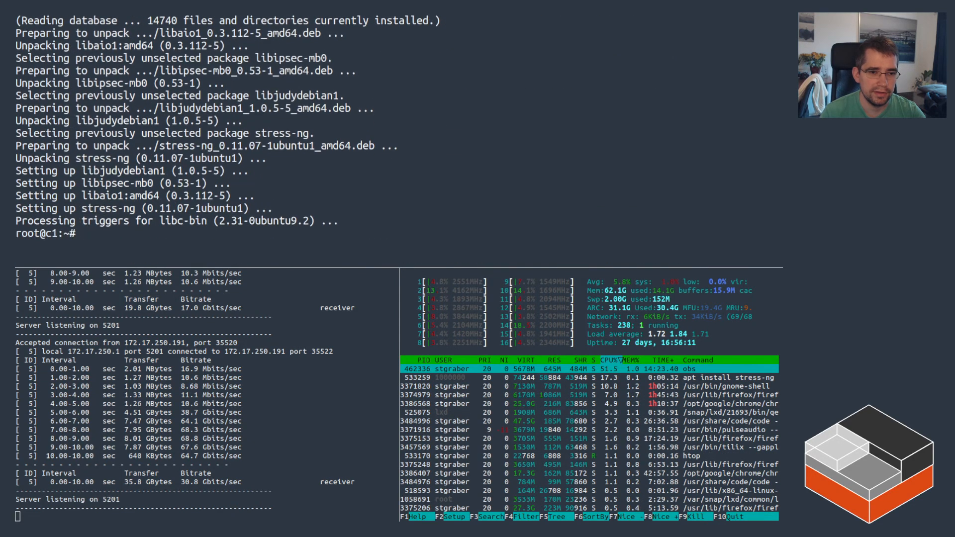
text(stress-ng cpu)
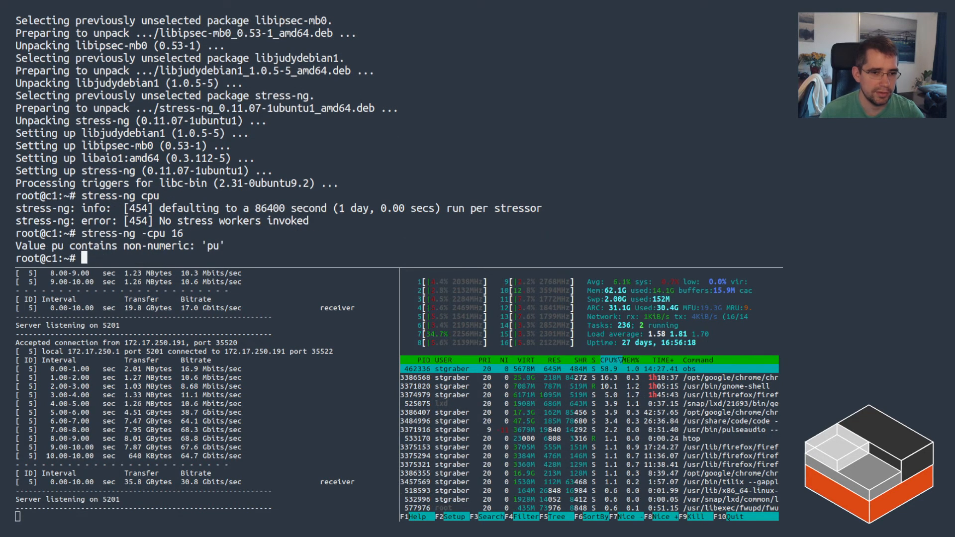
Run stress-ng with 16 CPU workers to load all cores, then stop it with Ctrl+C.
text(stress-ng -cpu=1)
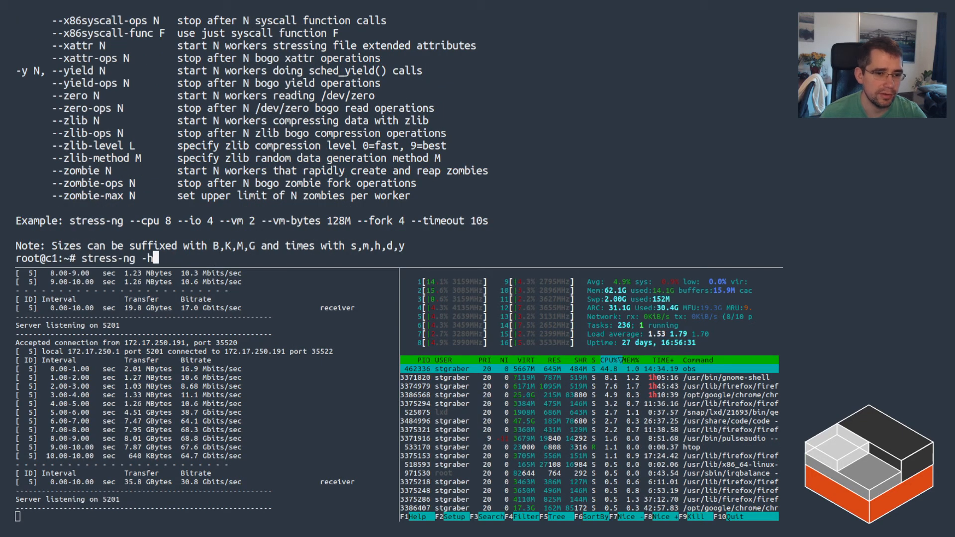
text(-c 16)
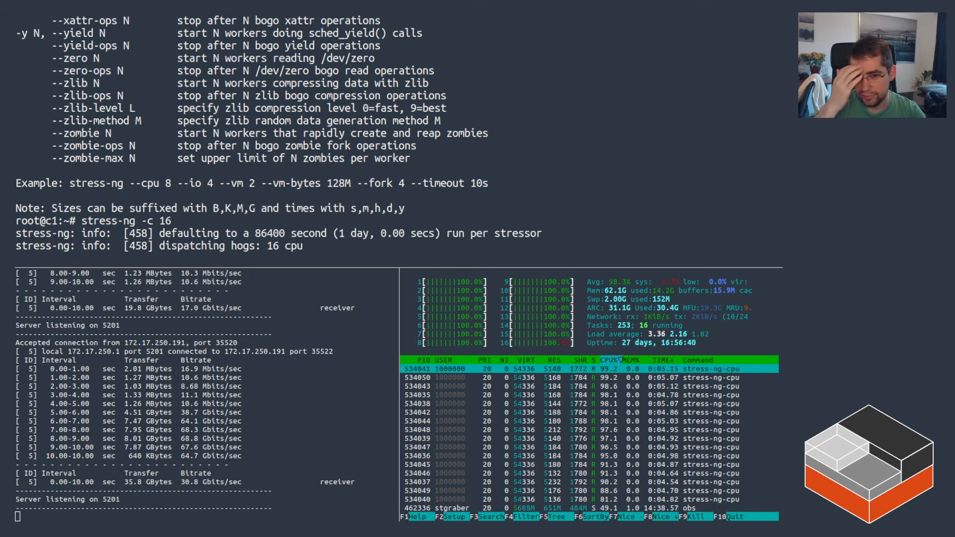
key(ctrl+c)
text(lxc config set c1 limits.cpu.allowance=)
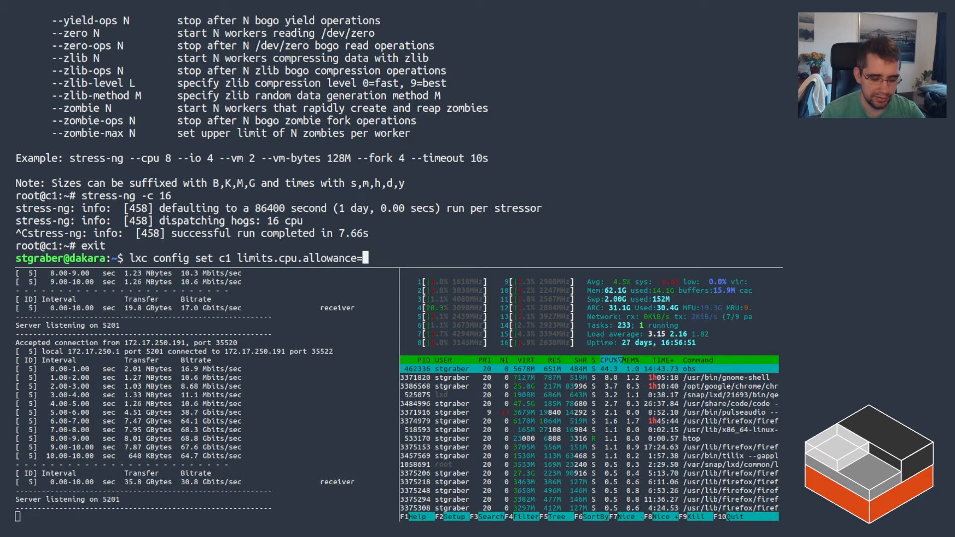
Set c1's limits.cpu.allowance to 20ms/10ms and rerun stress-ng with 16 workers inside it.
text(10)
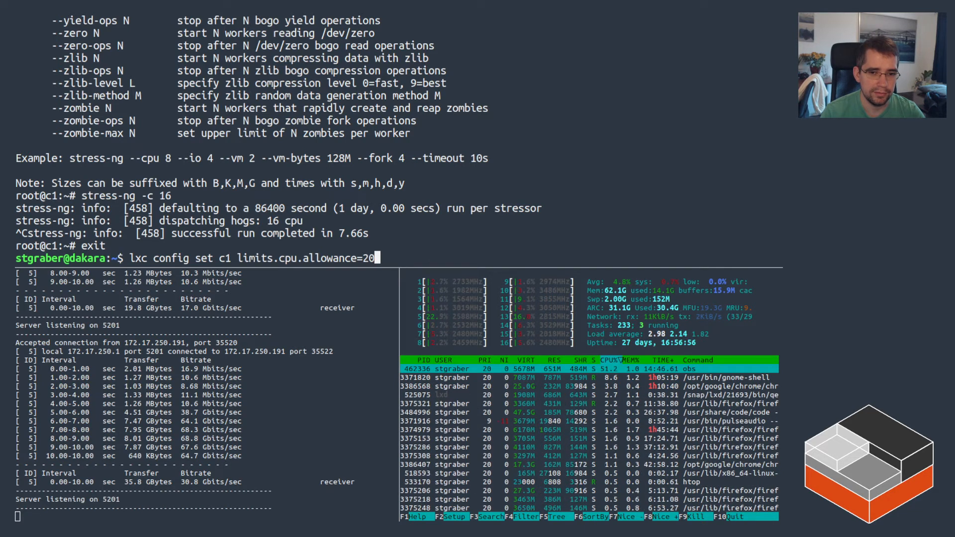
text(ms/10ms)
text(lxc exec c1 bash)
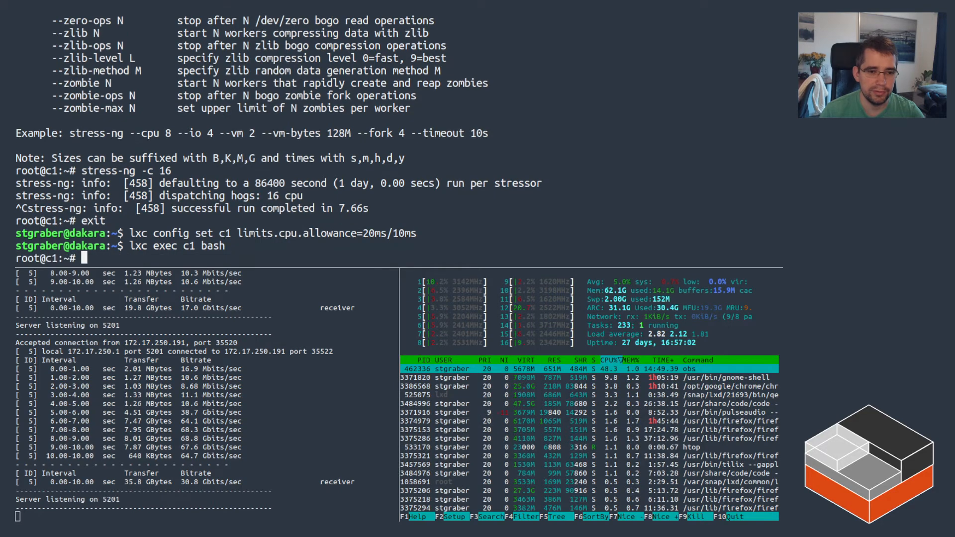
text(stress-ng -c 16)
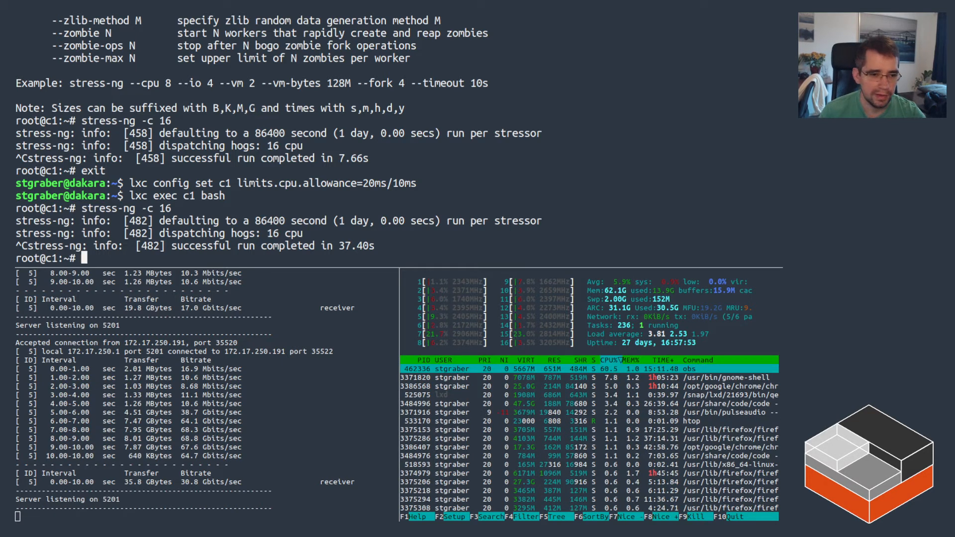
Check free -m in c1, exit, and set limits.memory.swap=false so swap reports zero.
text(free -m)
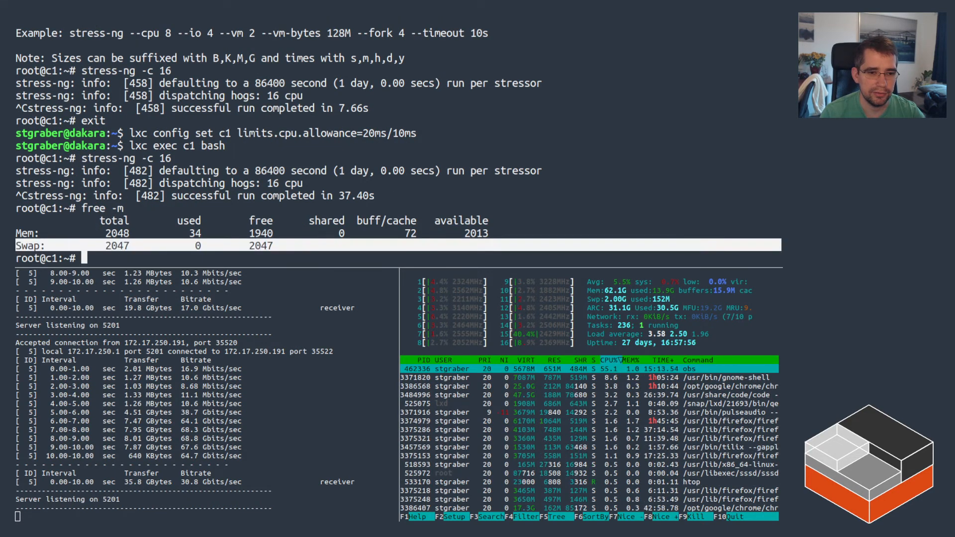
text(exit)
text(lxc config set)
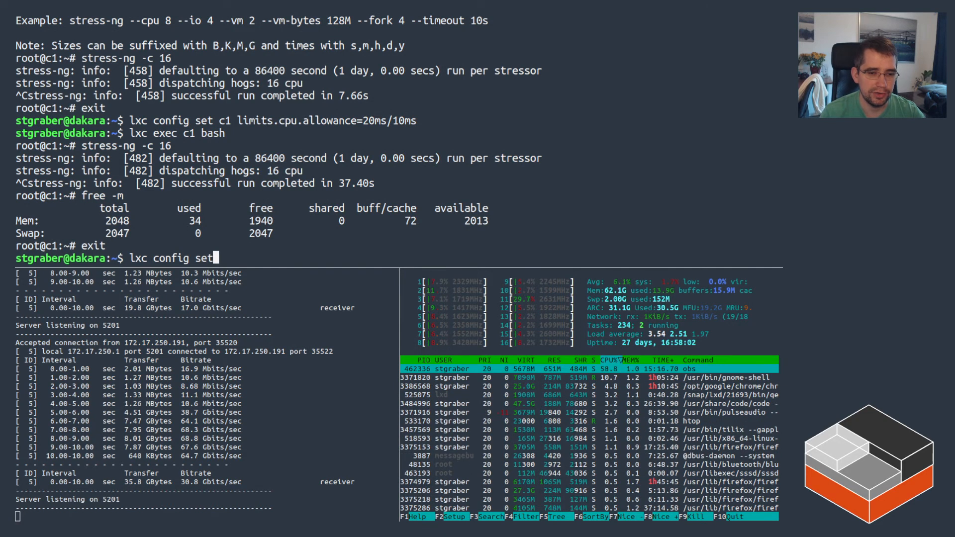
text(c1 limits.)
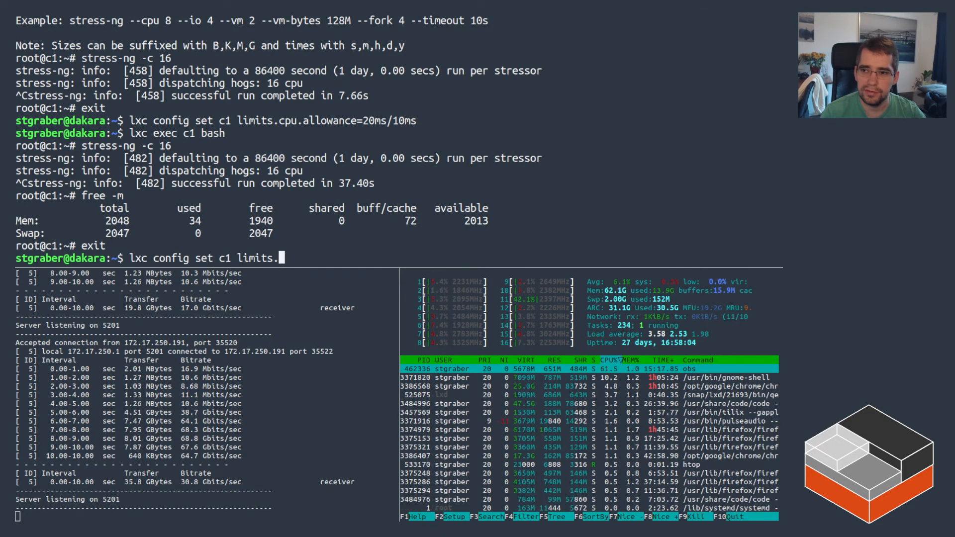
text(memory.swap=false)
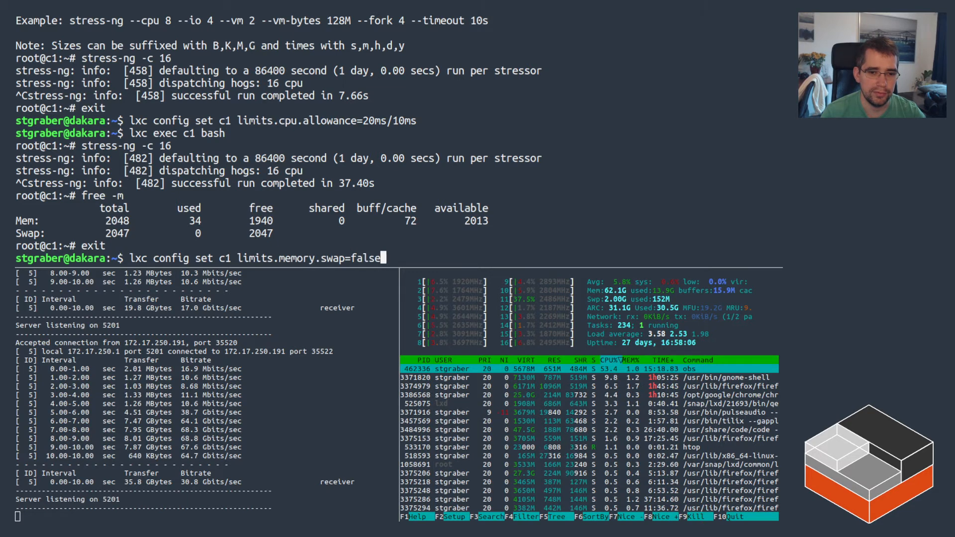
key(Return)
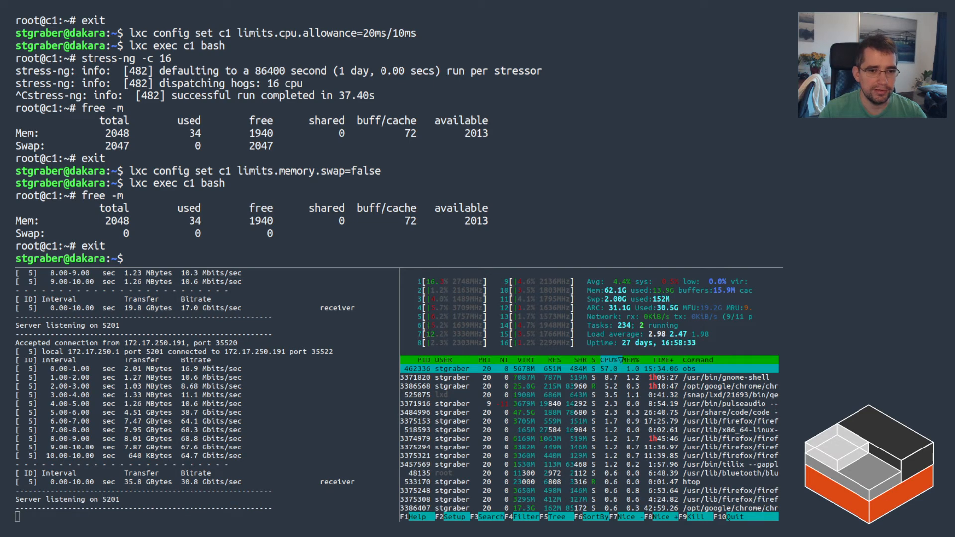
Set a low limits.processes value on c1, interrupt stress-ng under it, and check lxc info c1.
text(lxc exec c1 bash)
text(lxc config set c1)
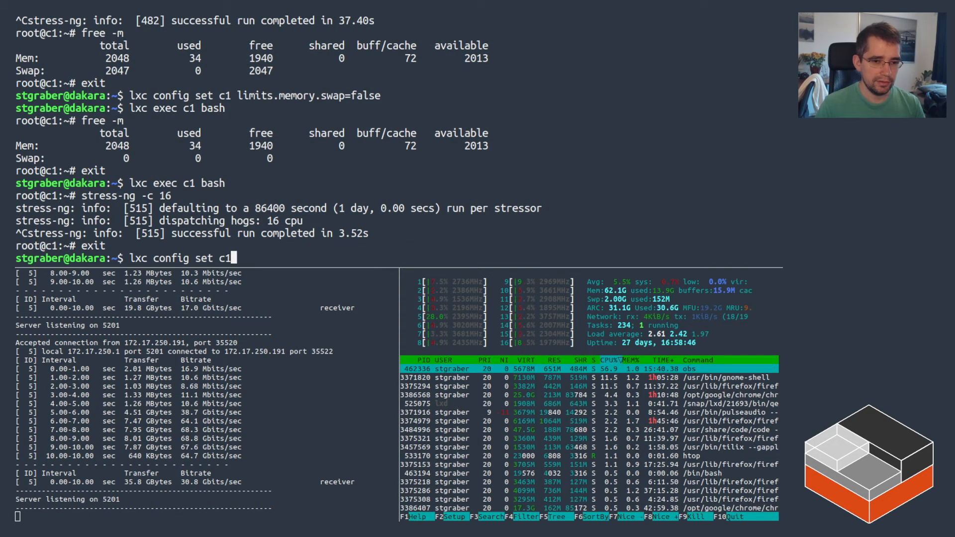
text(limits.processes)
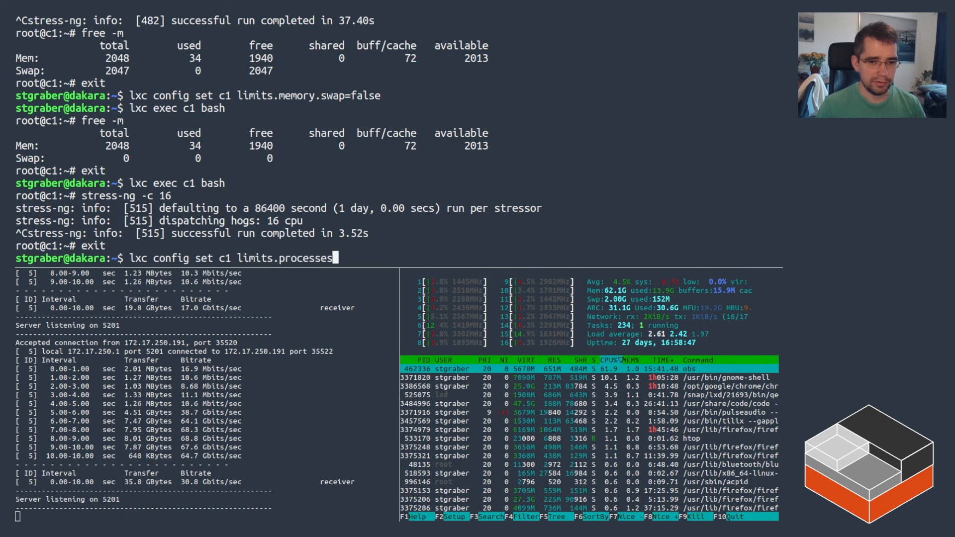
text(=30)
text(stress-ng -c 16)
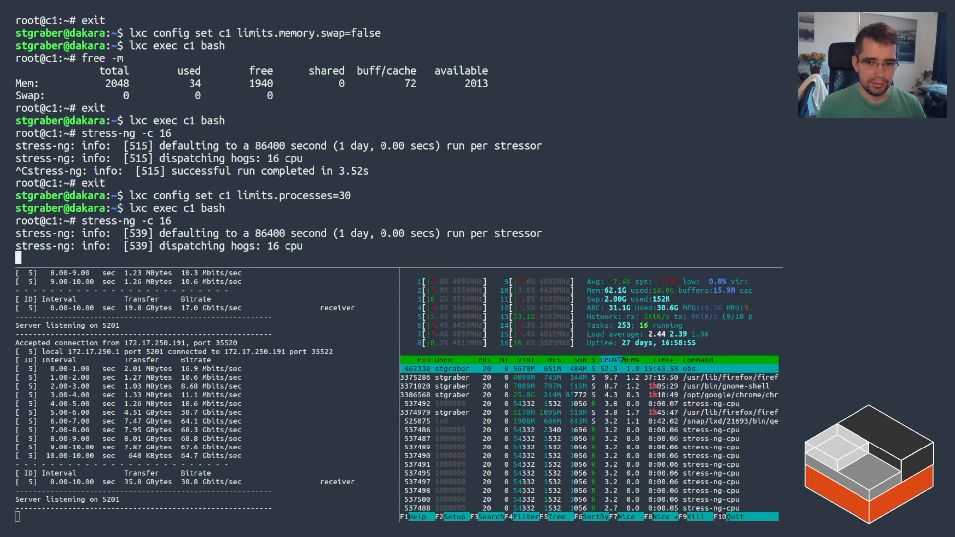
key(ctrl+c)
text(stress-ng -c 40)
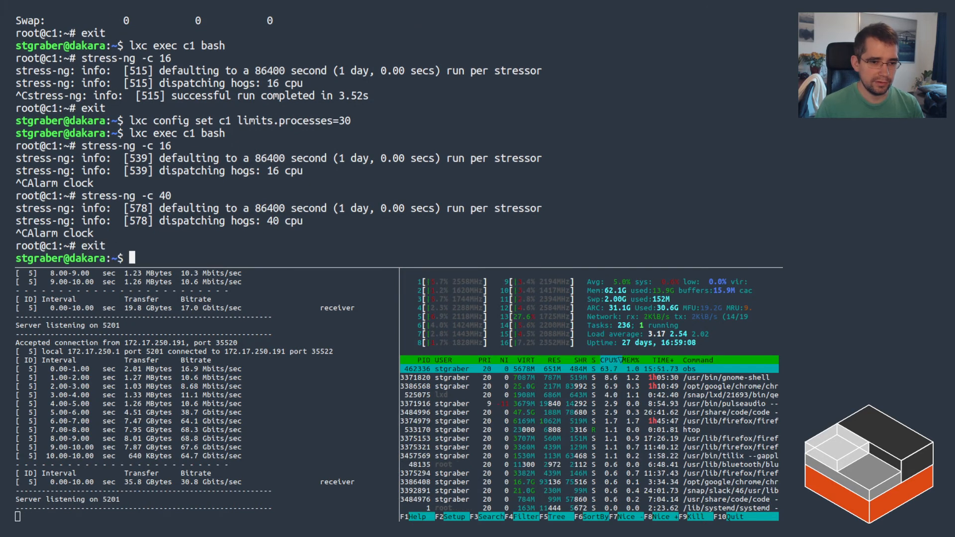
text(lxc info c1)
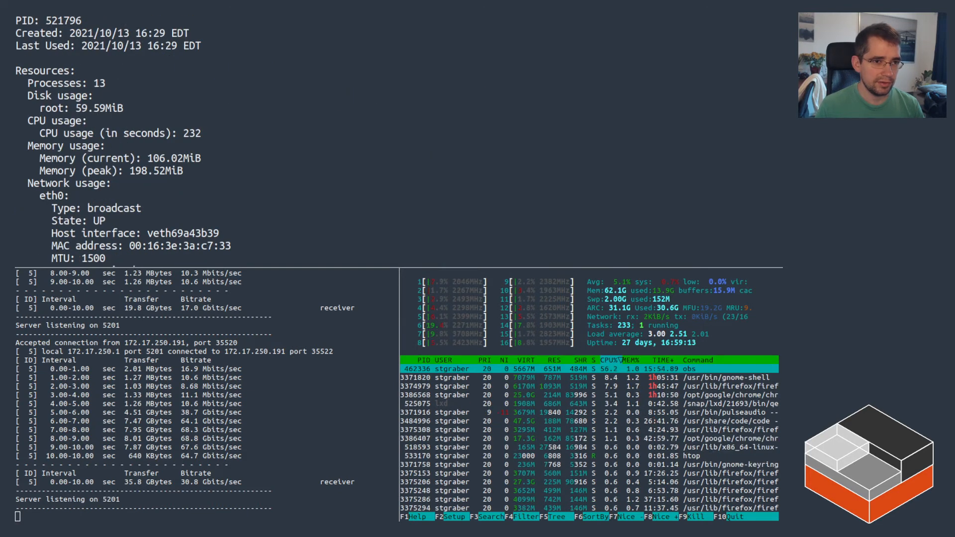
Lower c1's process limit to 14 and watch ls and ps struggle to fork in its shell.
text(lxc exec c1 bash)
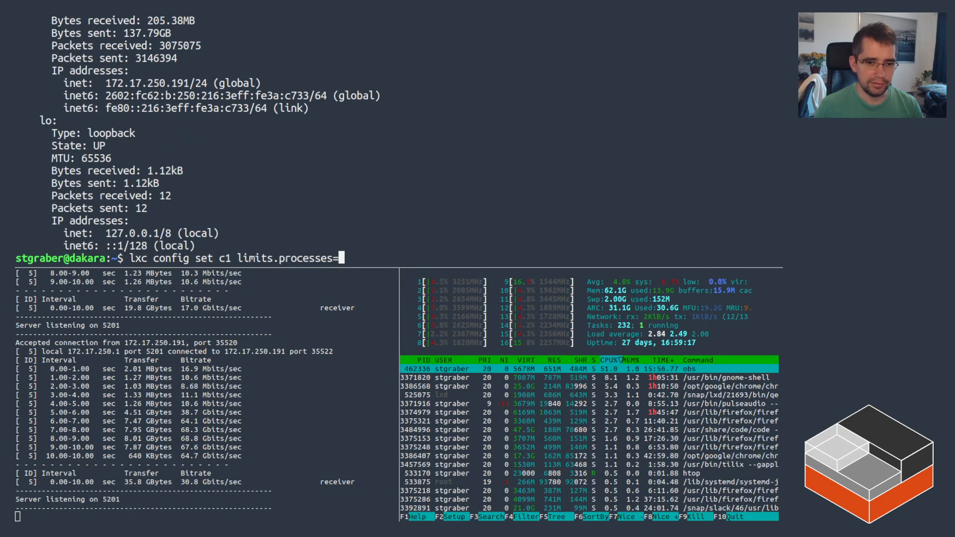
text(1)
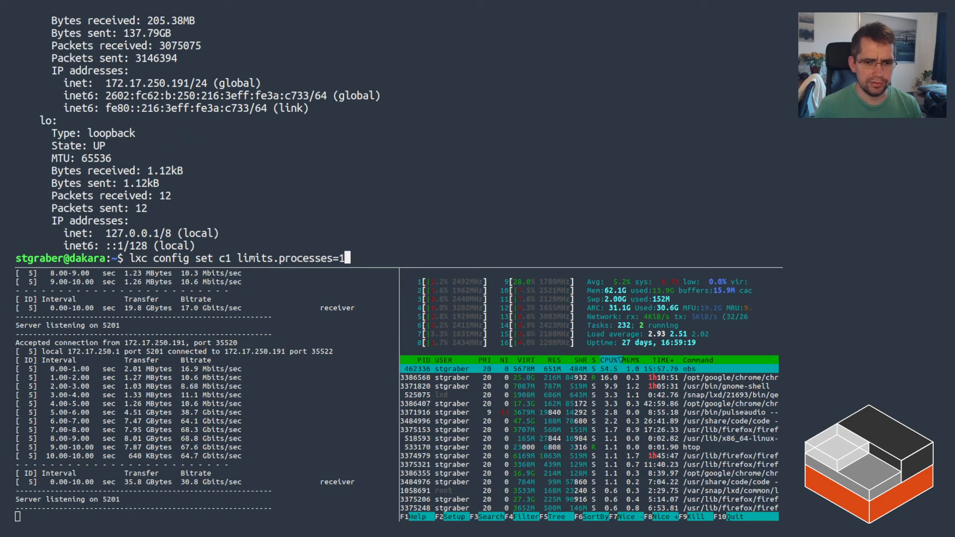
text(4)
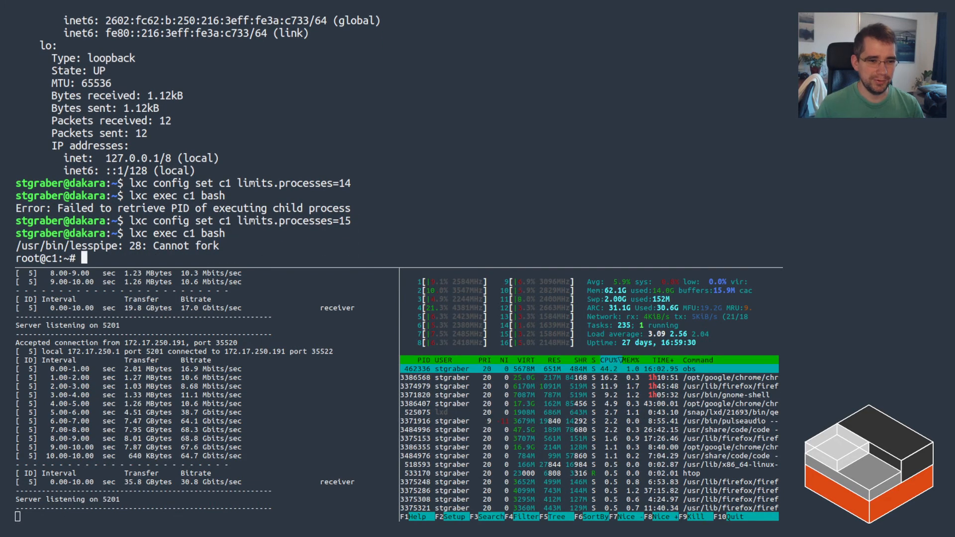
text(ls)
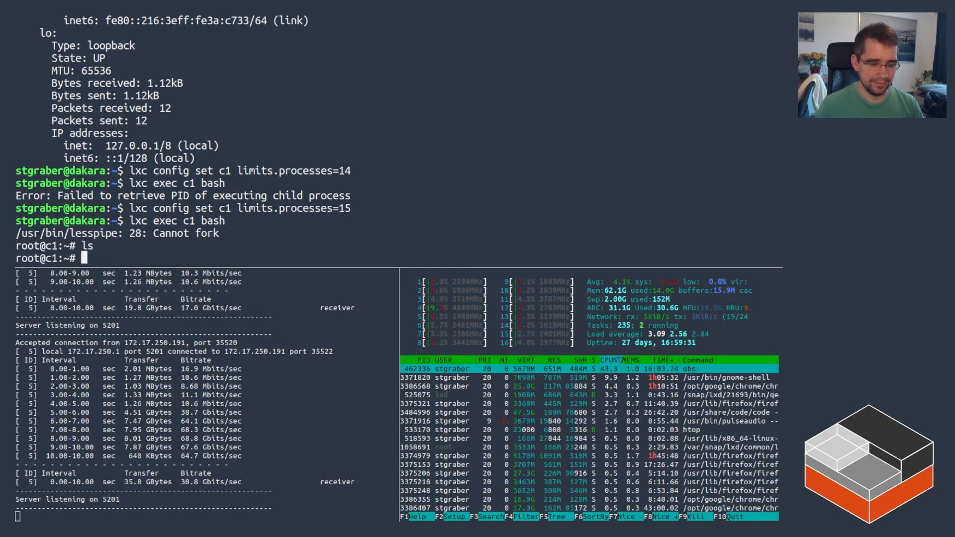
text(ps)
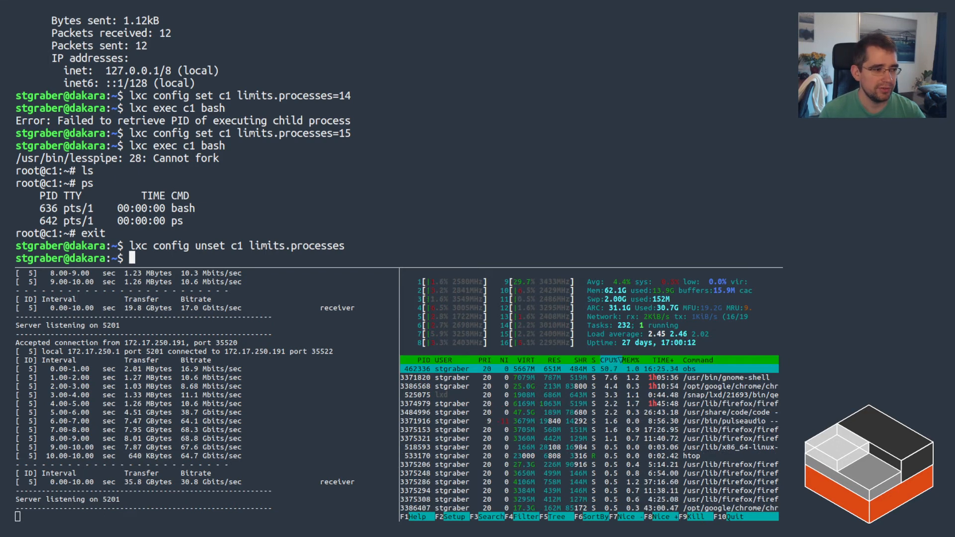
List instances and set v1 to limits.cpu=4 and limits.memory=8GiB.
text(lxc)
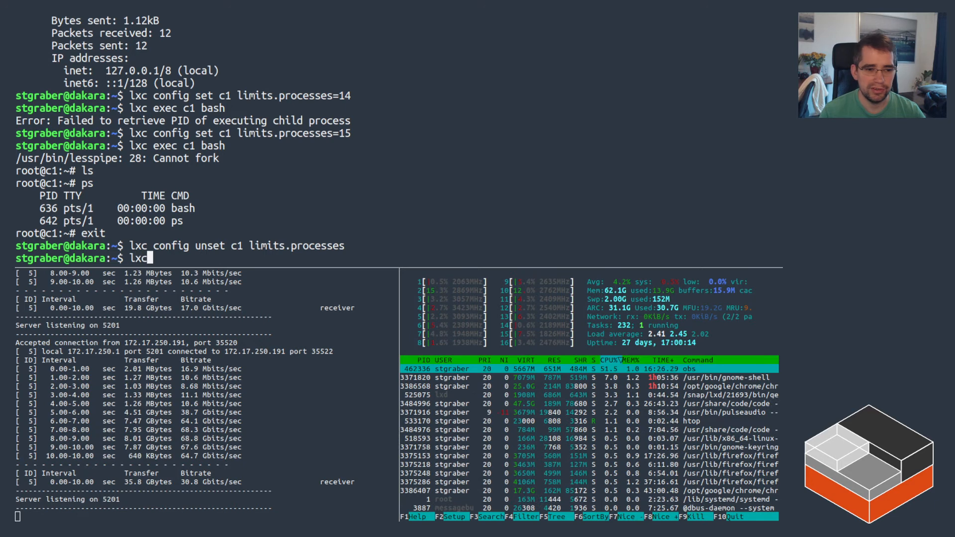
text(list)
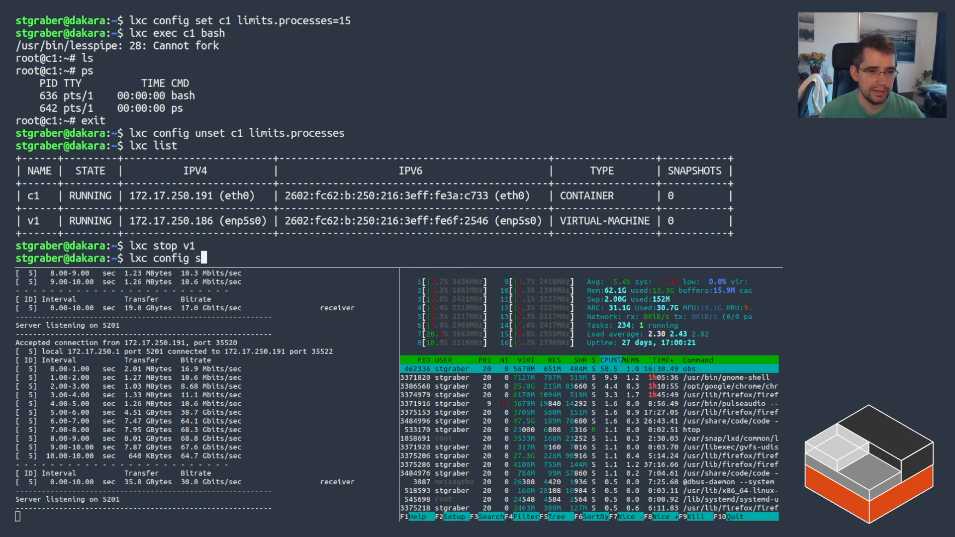
text(et v1 limits.)
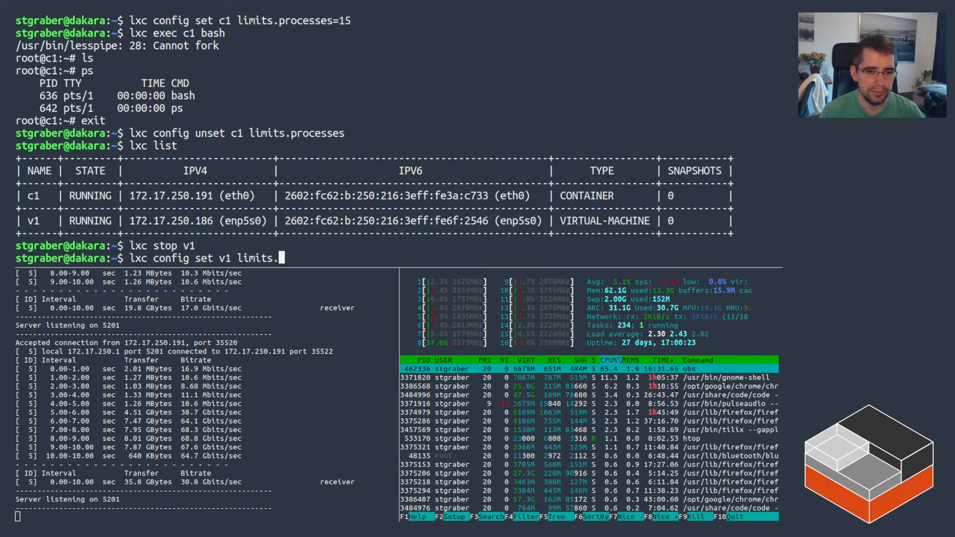
text(cpu)
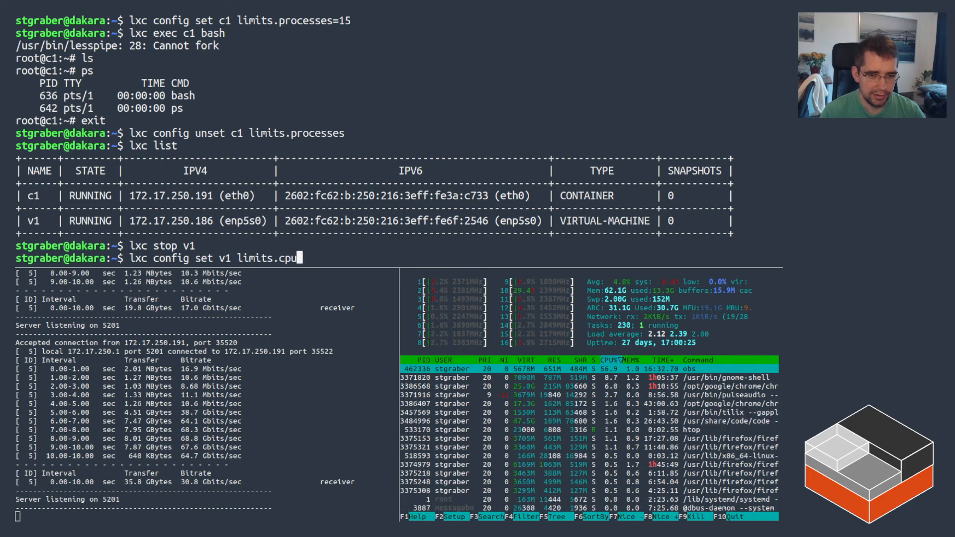
text(=4 limits)
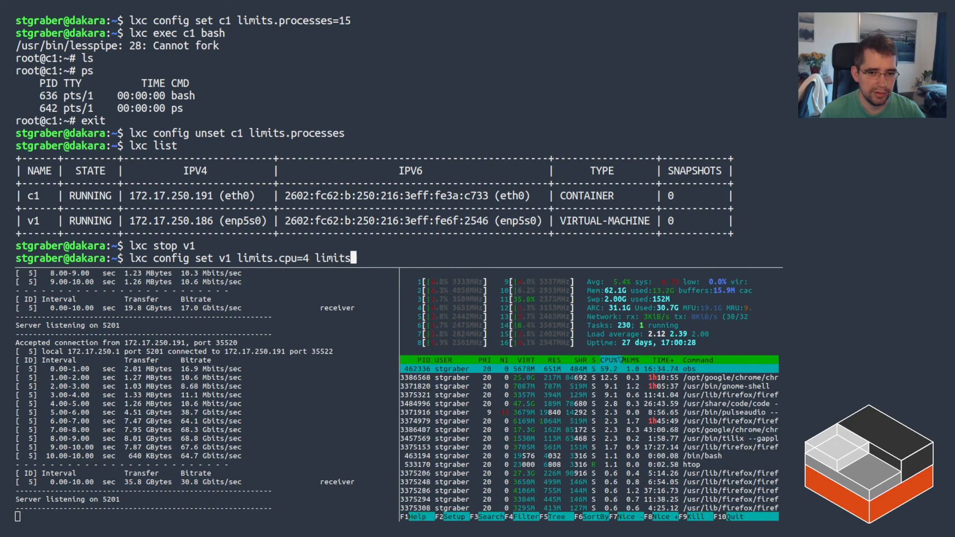
text(limits.memory=8GiB)
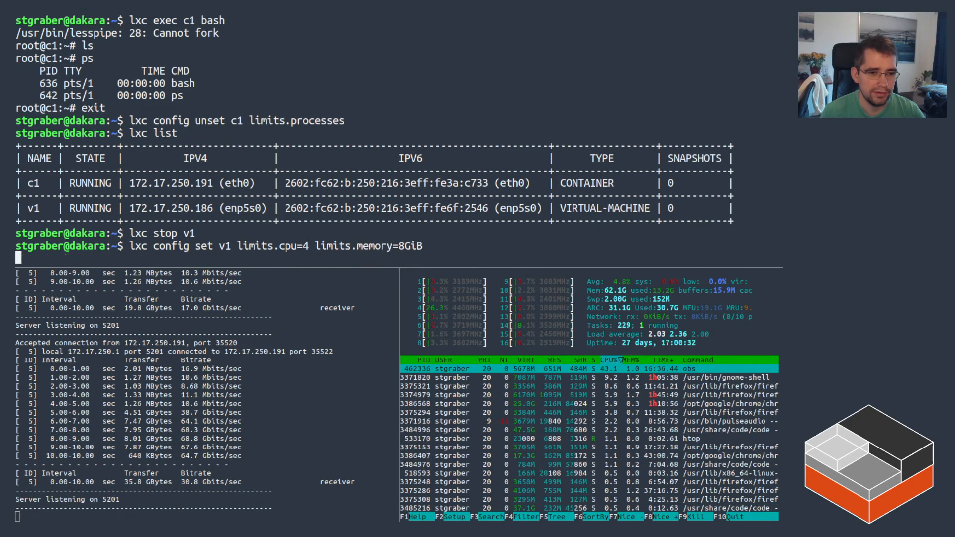
Override v1's root disk to size=20GiB and eth0 to limits.max=10Mbit, then start v1.
text(lxc config d)
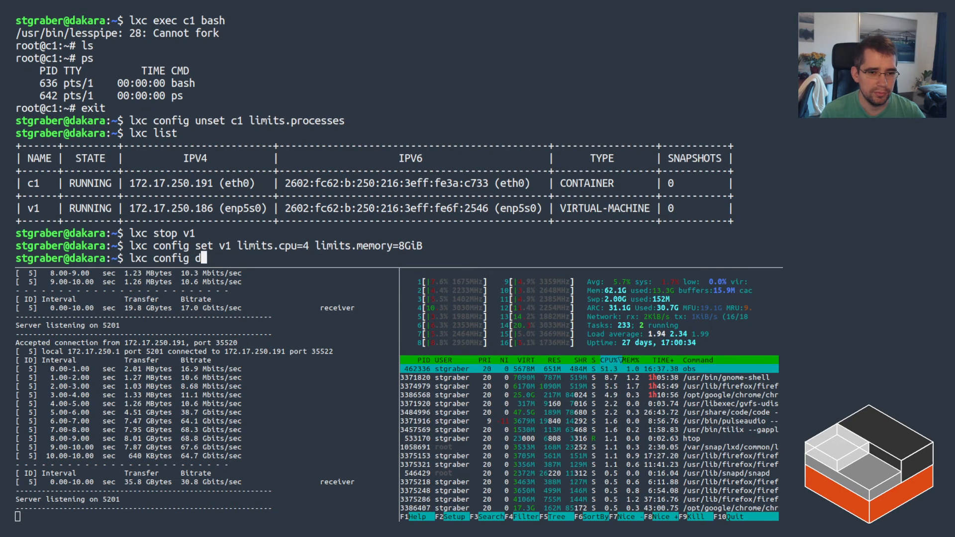
text(evice override)
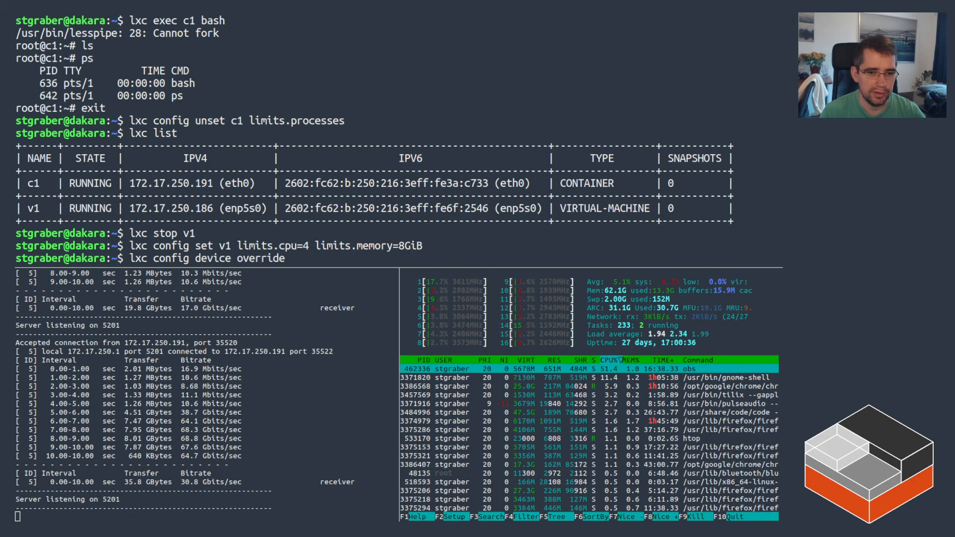
text(v1 root)
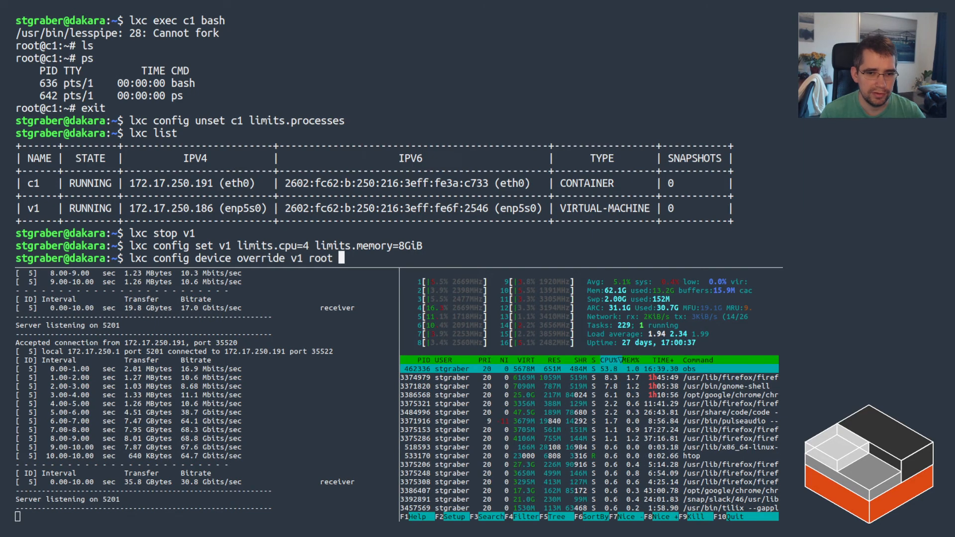
text(size=20GiB)
text(lxc config device override v1 eth0)
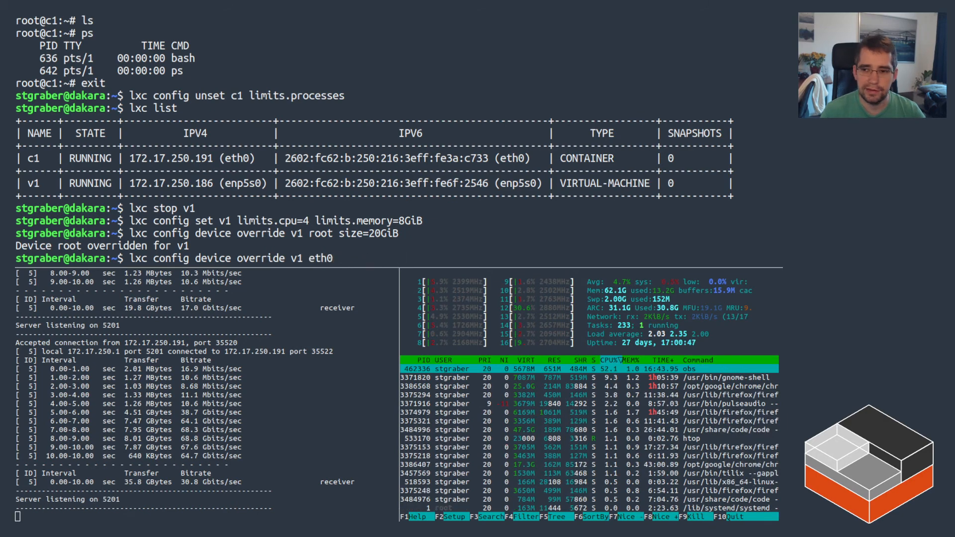
text(limits.max=10Mbit)
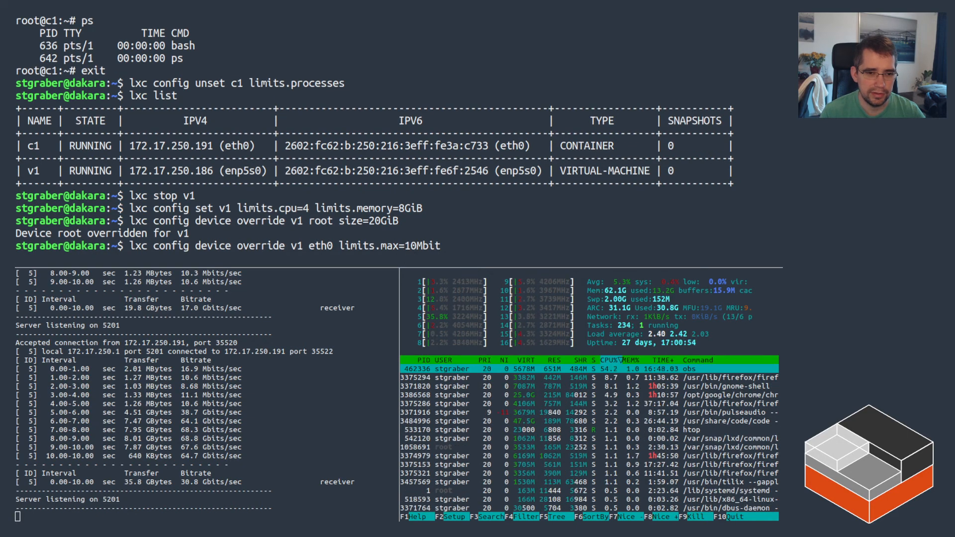
text(lxc start v1)
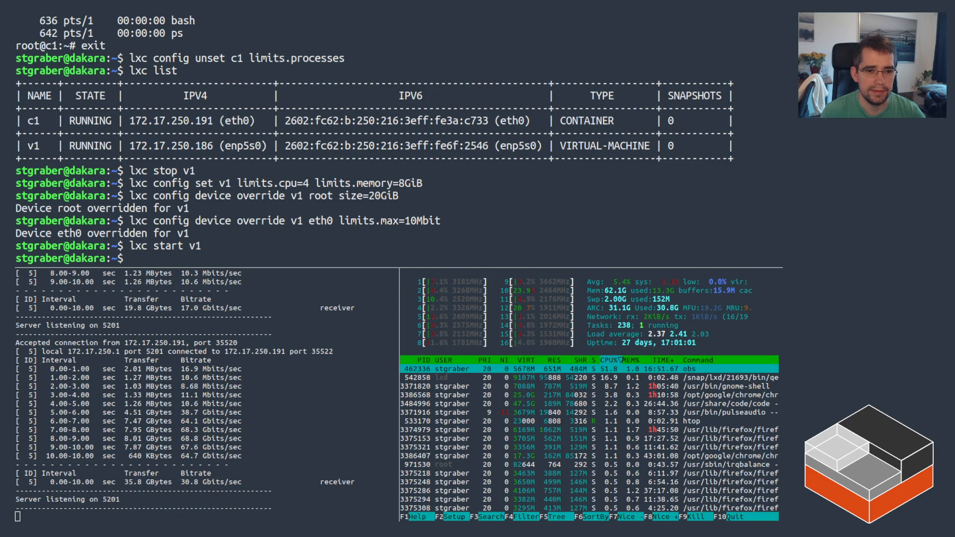
Enter v1 and confirm 4 CPUs with nproc and about 8GB with free -m.
text(lxc)
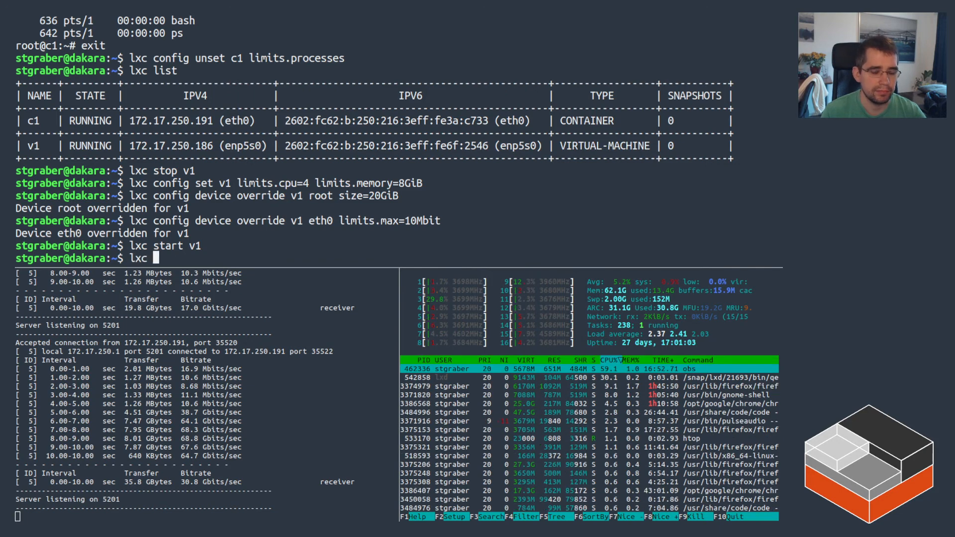
text(exec v1 bash)
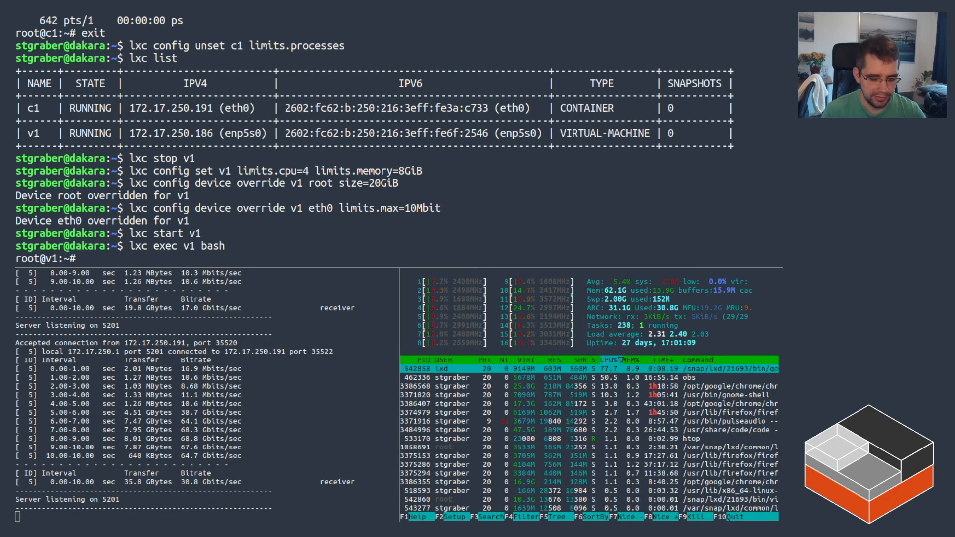
text(nproc)
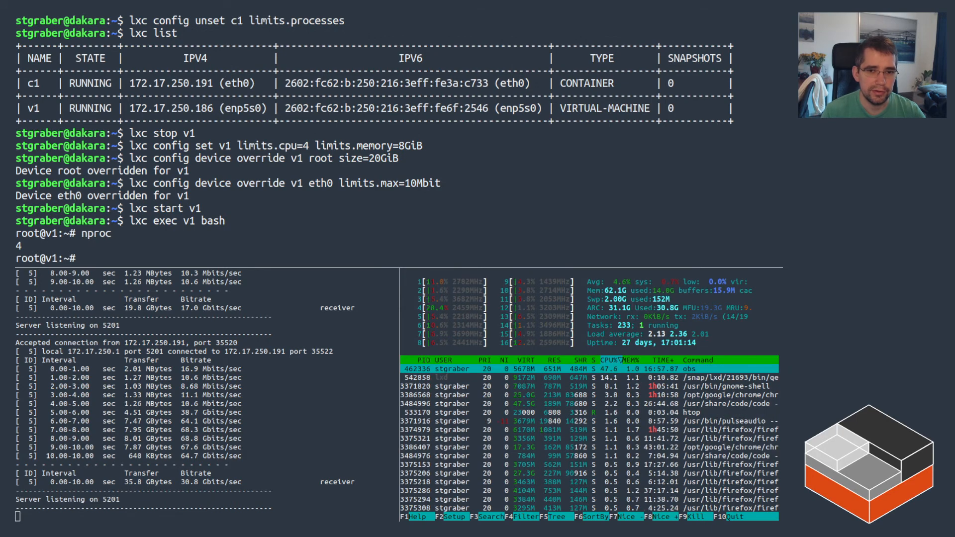
text(free -m)
text(i)
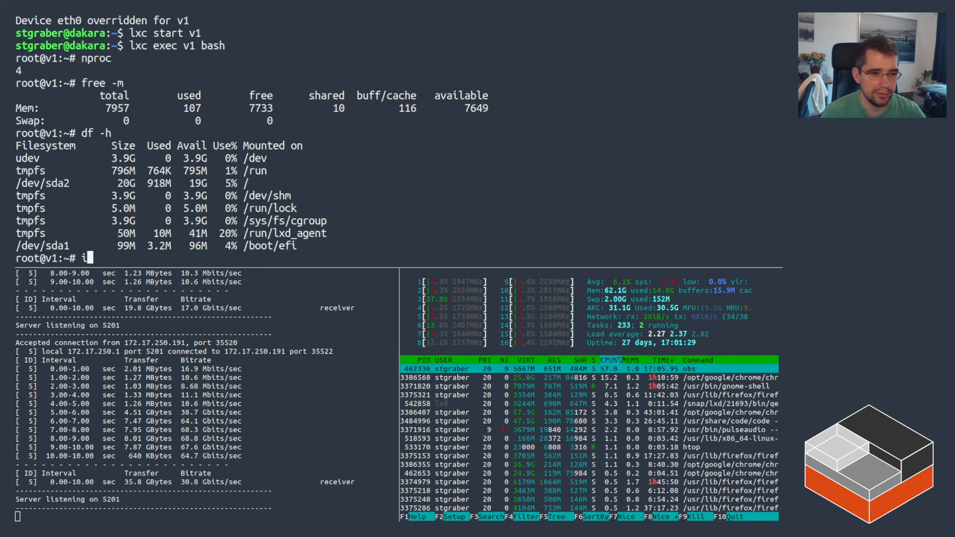
Run iperf3 against 172.17.250.1 to see roughly 10 Mbit/s, then stop it.
text(perf3 -c)
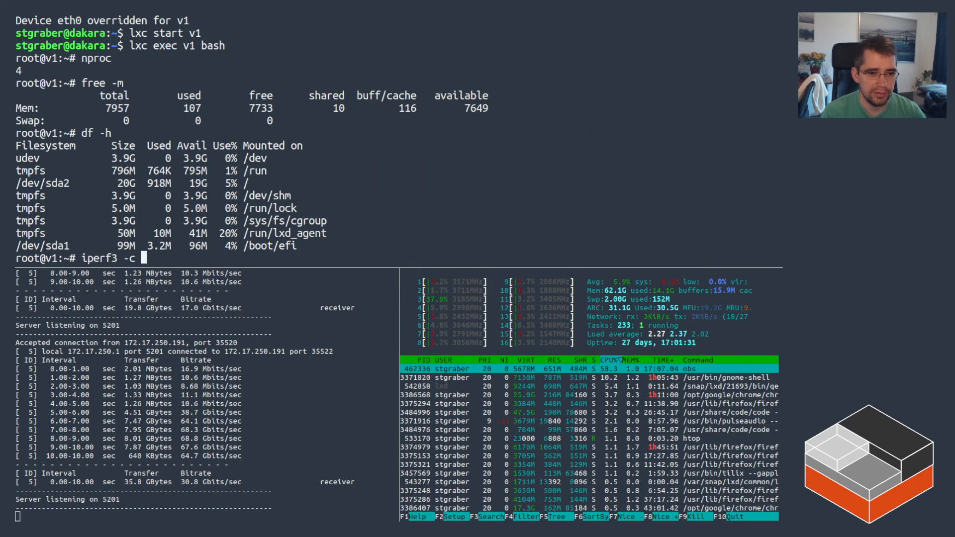
text(172.17.250.1)
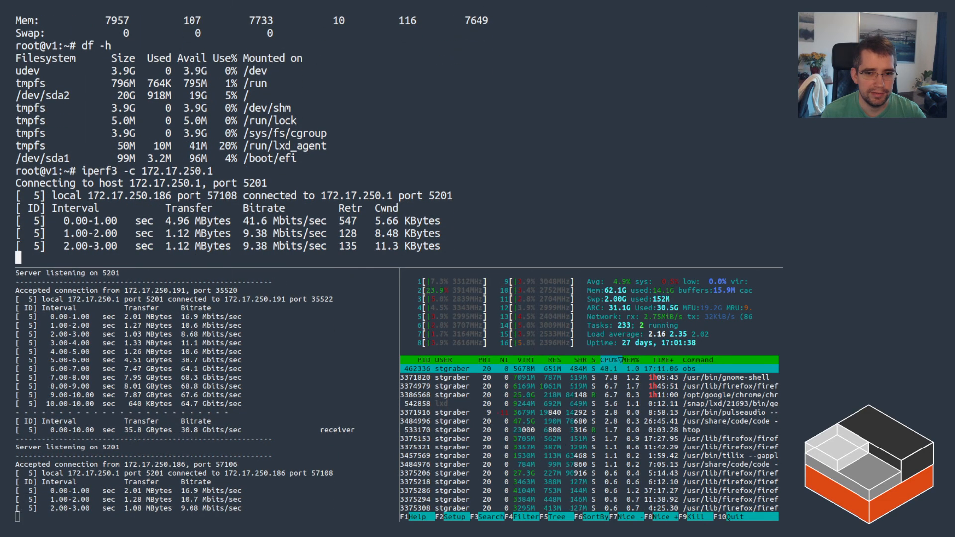
key(ctrl+c)
text(lxc launch images:ubuntu/20.04 c1)
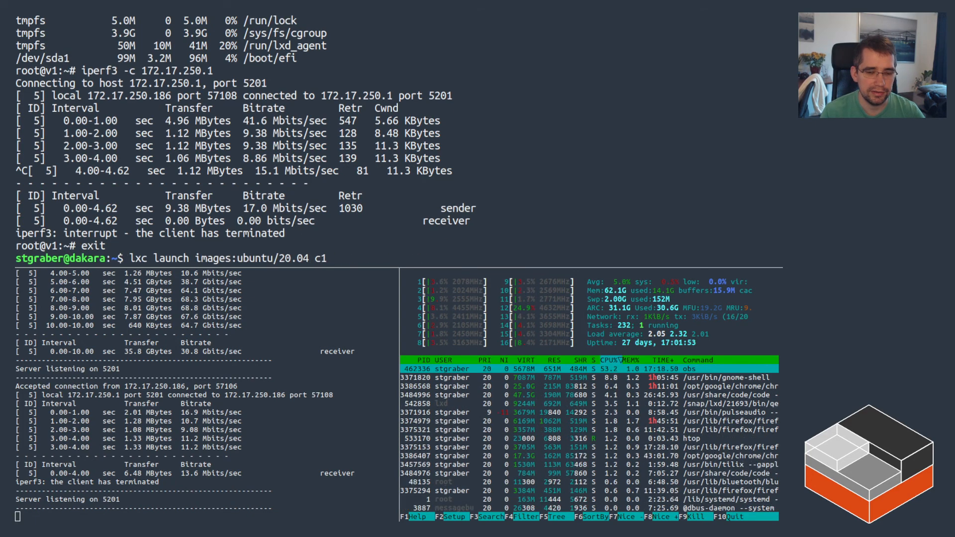
Review lxc launch --help, then launch images:ubuntu/20.04 as c2 with instance type c4-m8.
text(--)
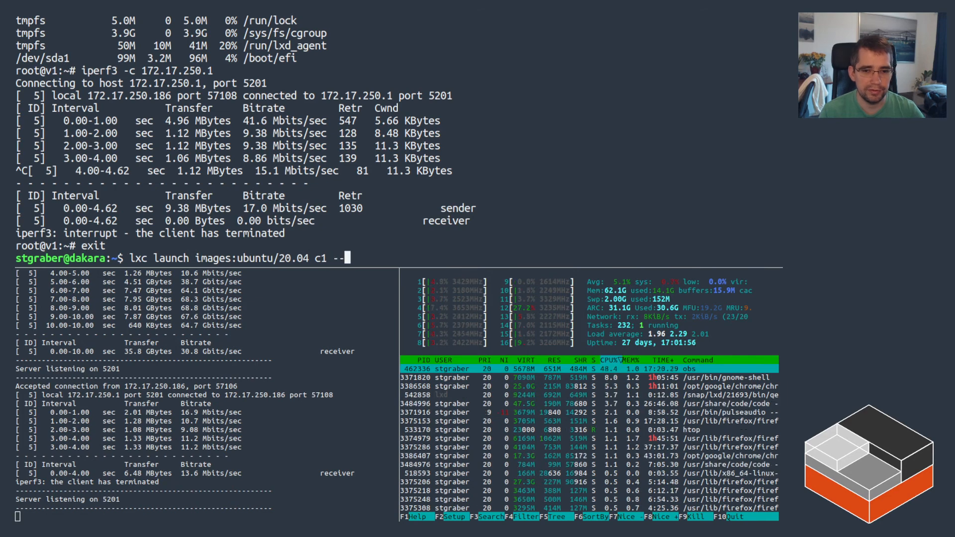
text(--help)
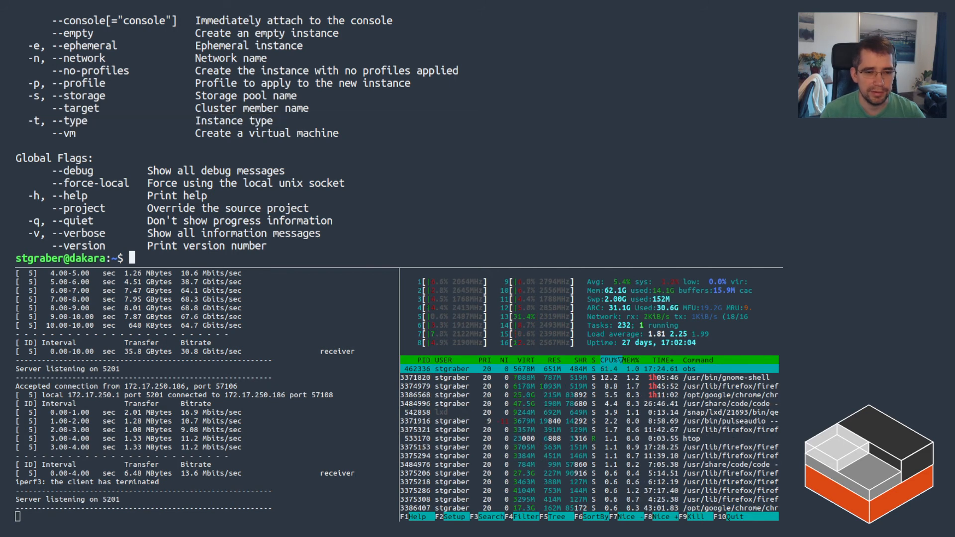
text(lxc launch images:ubuntu/20.04 c1 -t)
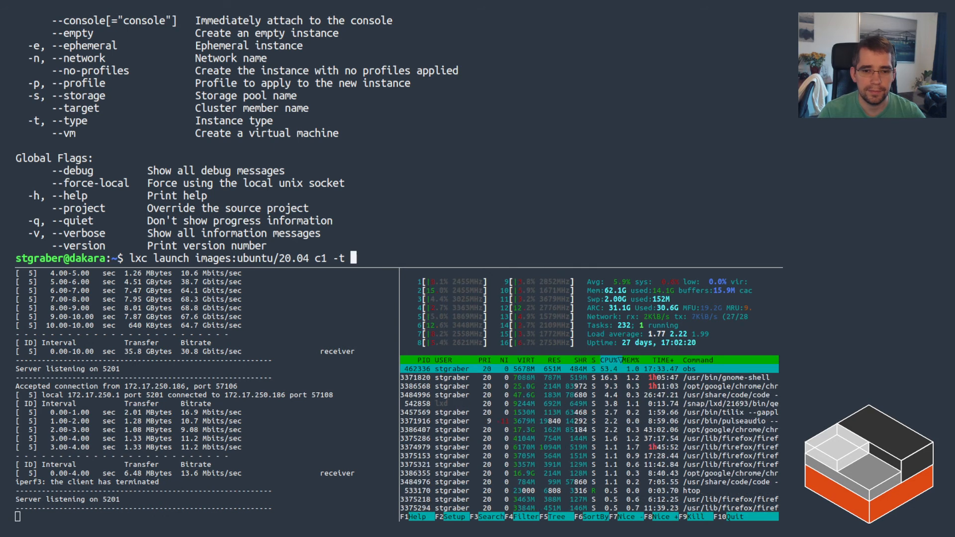
text(c1)
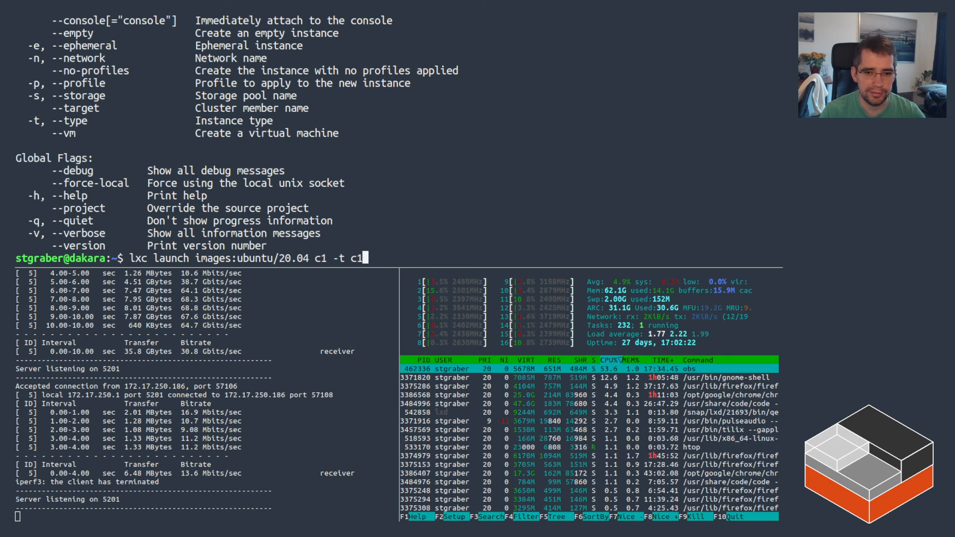
text(4)
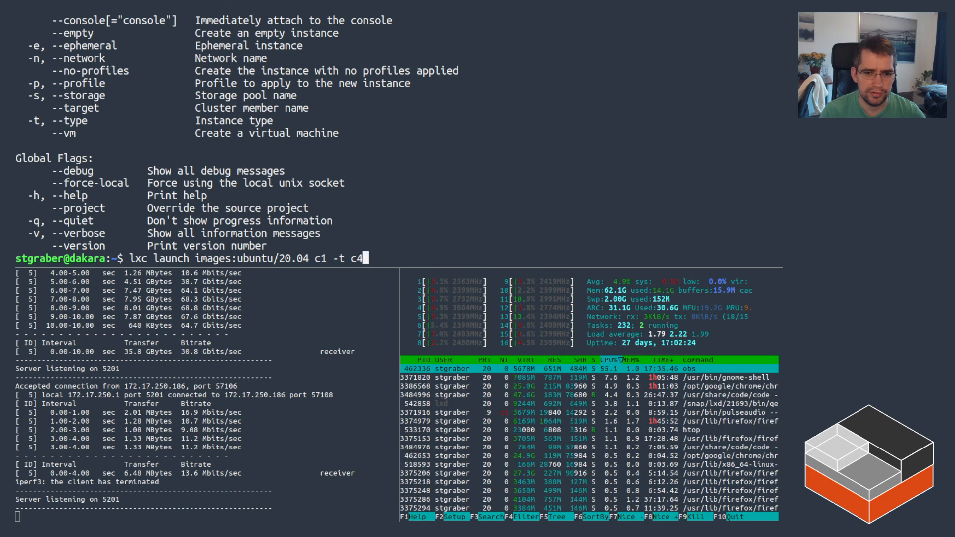
text(2)
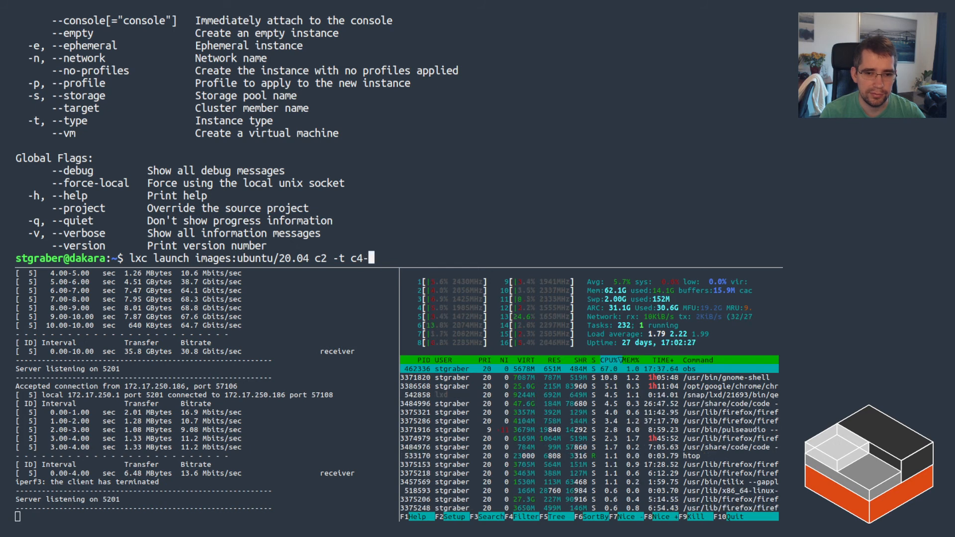
text(m8)
text(lxc exec c2 bash)
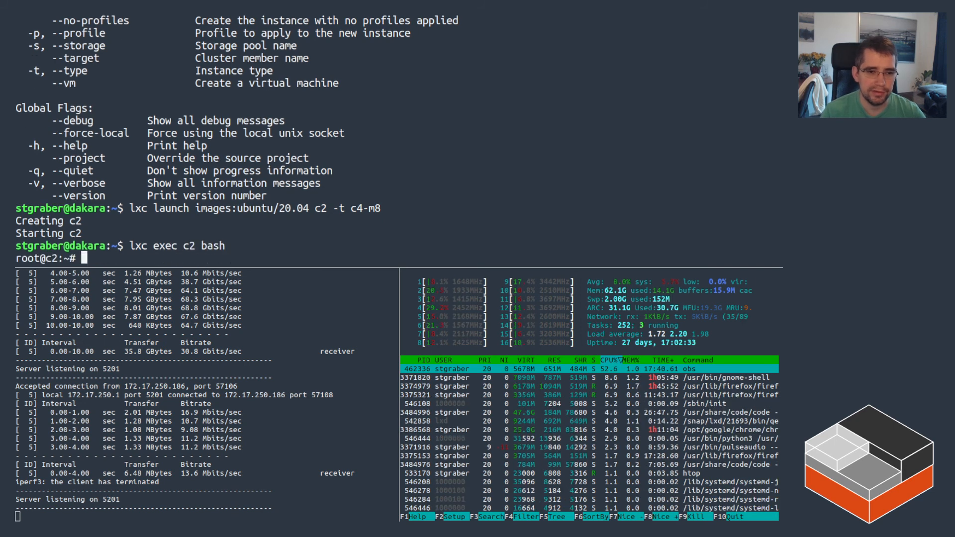
Check c2's memory with free, then launch c3 as a t1.micro and open a shell in it.
text(free -)
text(lxc launch images:ubuntu/20.04 c2 -)
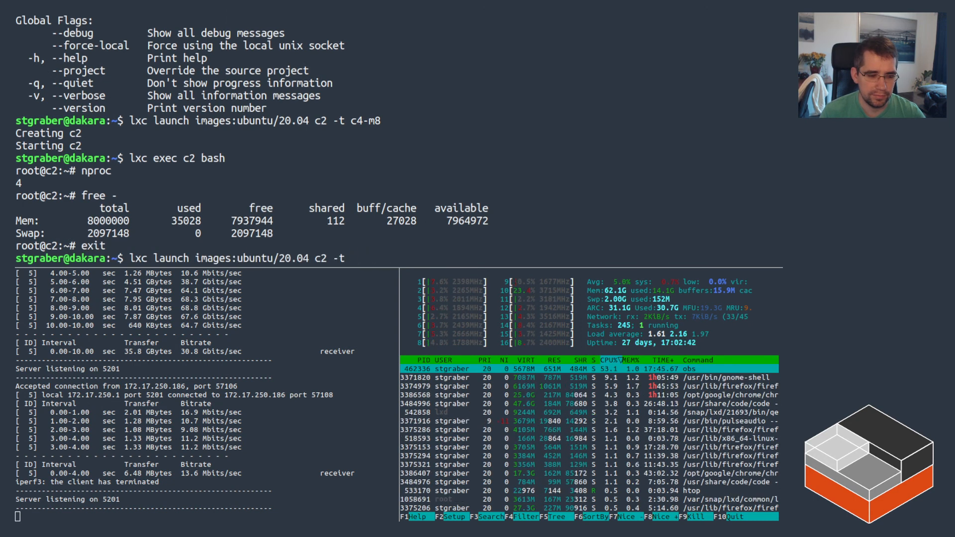
text(t1.micro)
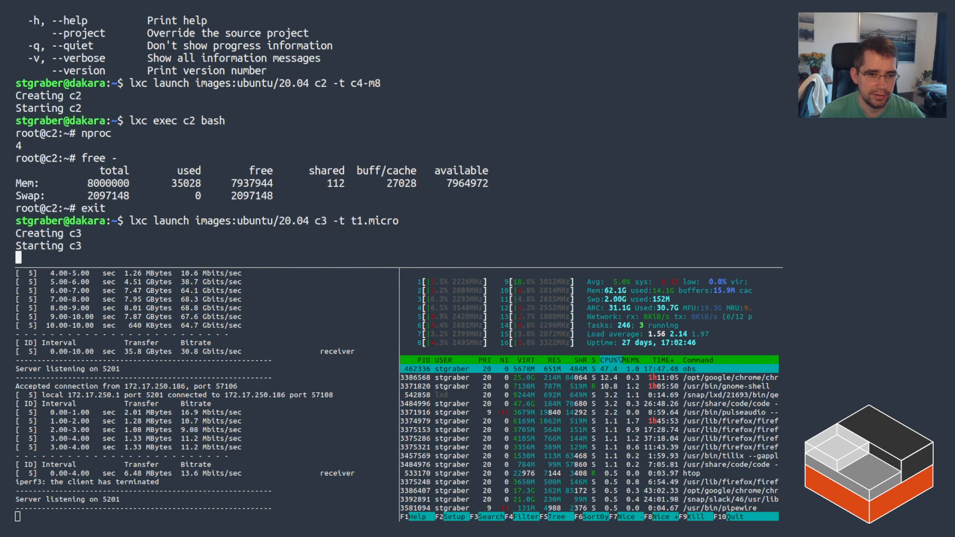
text(lxc exec c2 bash)
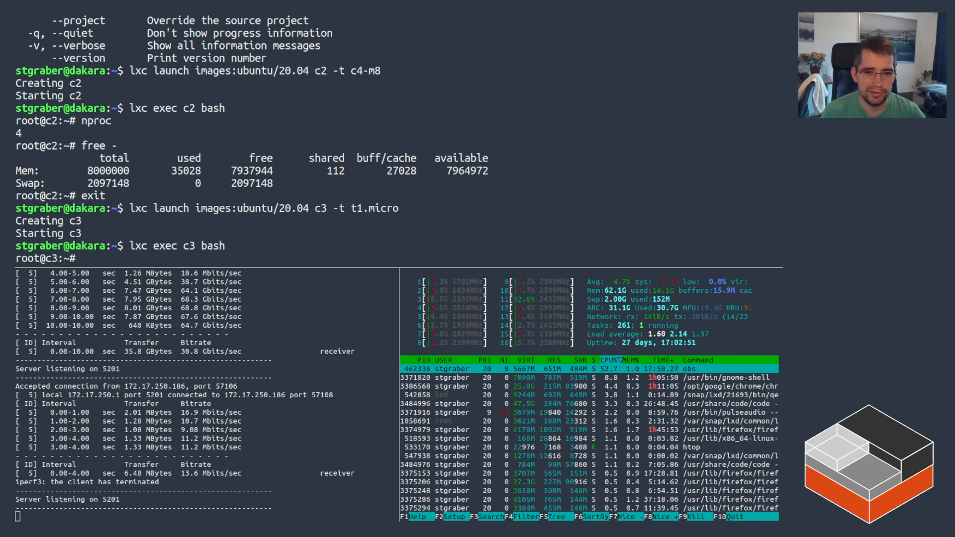
Confirm about 600MB memory and 1 CPU inside c3, then exit.
text(free -m)
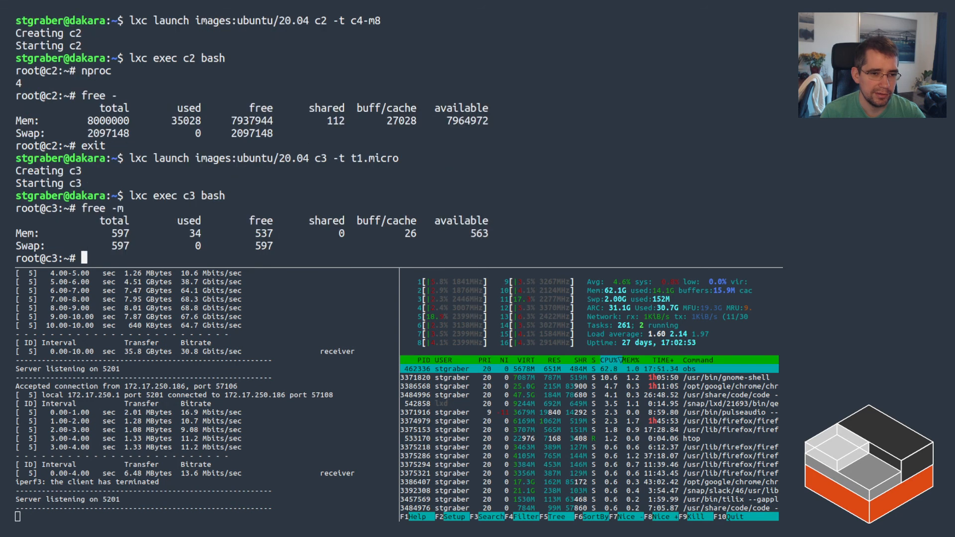
text(ca)
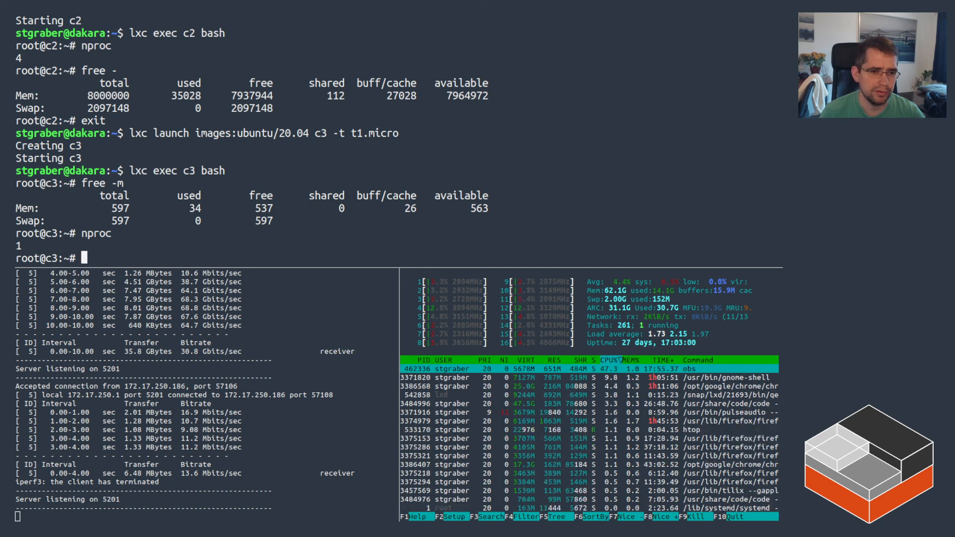
text(exit)
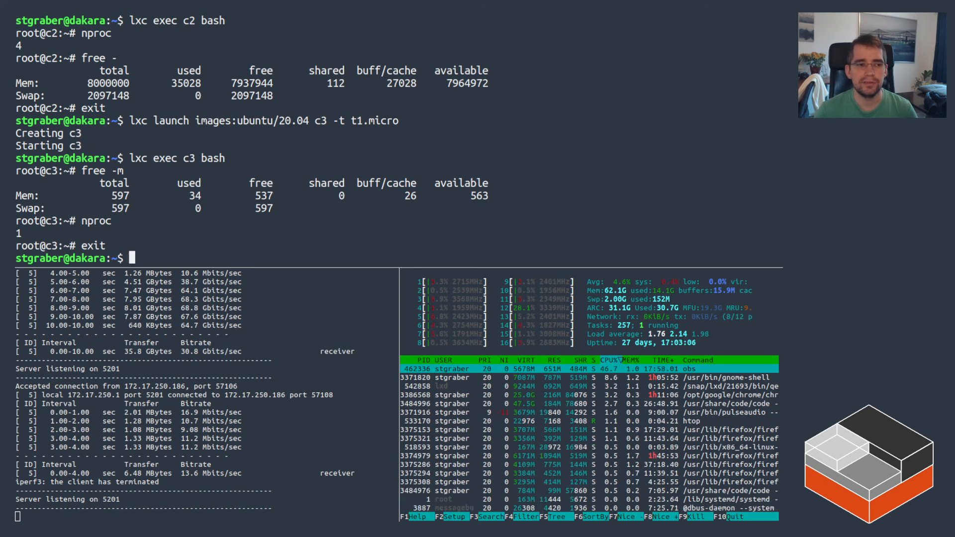
Begin a launch of c4 from ubuntu/20.04 with -c limits.cpu=7 and a further limits option.
text(lxc exec c3 bash)
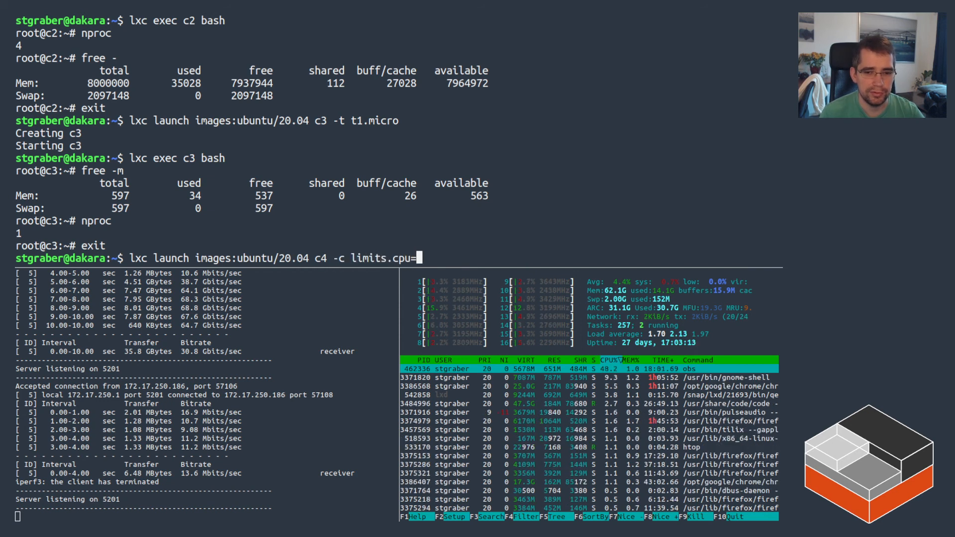
text(7 -c limits.)
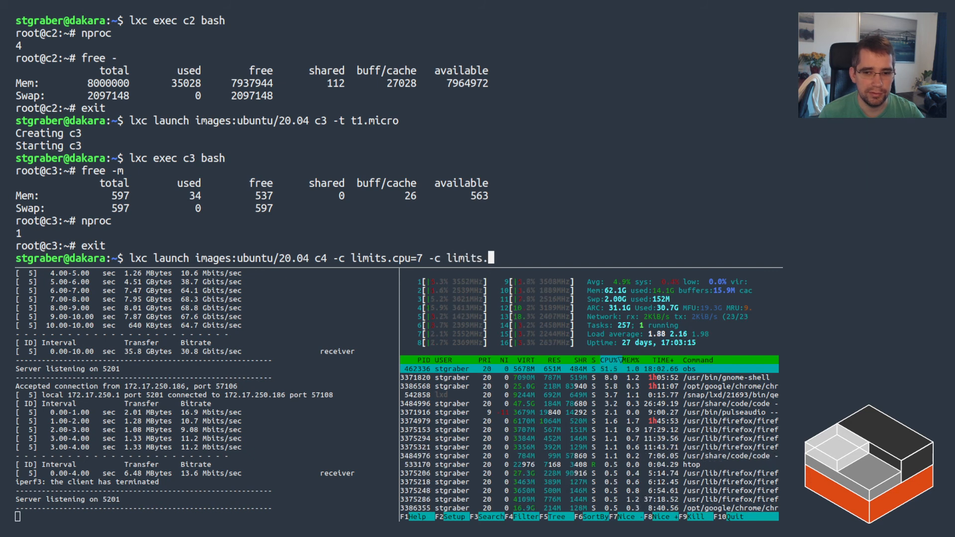